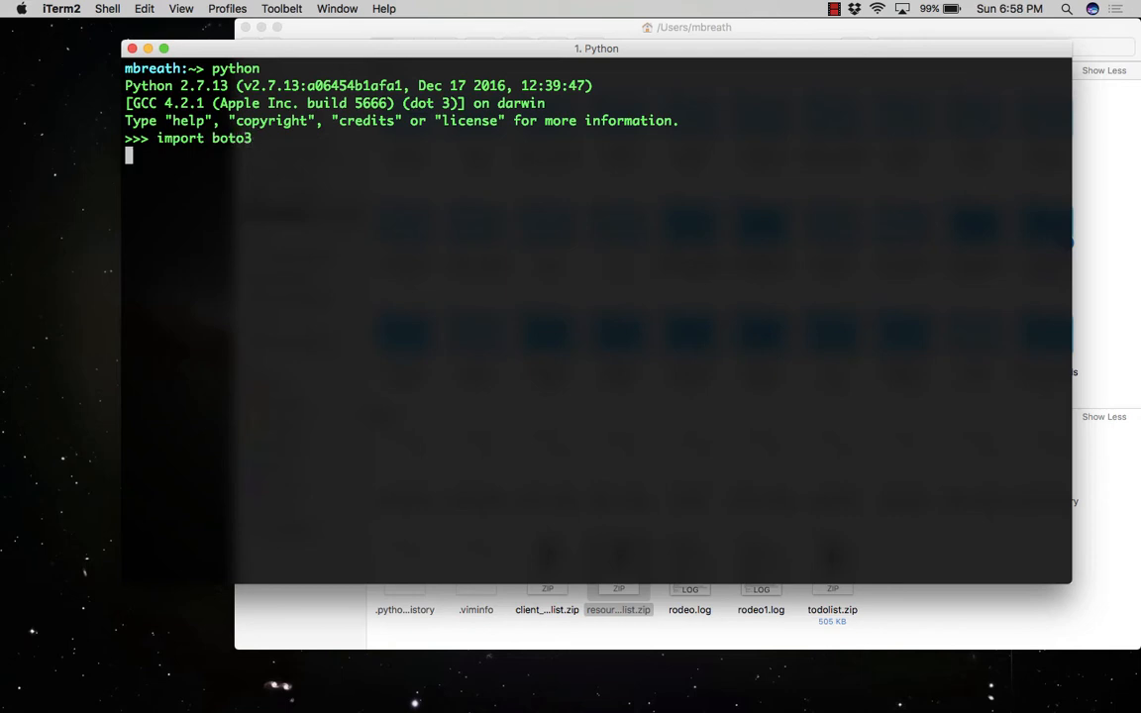
Step: Create an S3 client with s3 = boto3.client('s3')
{"action": "type", "text": "s3 = bot"}
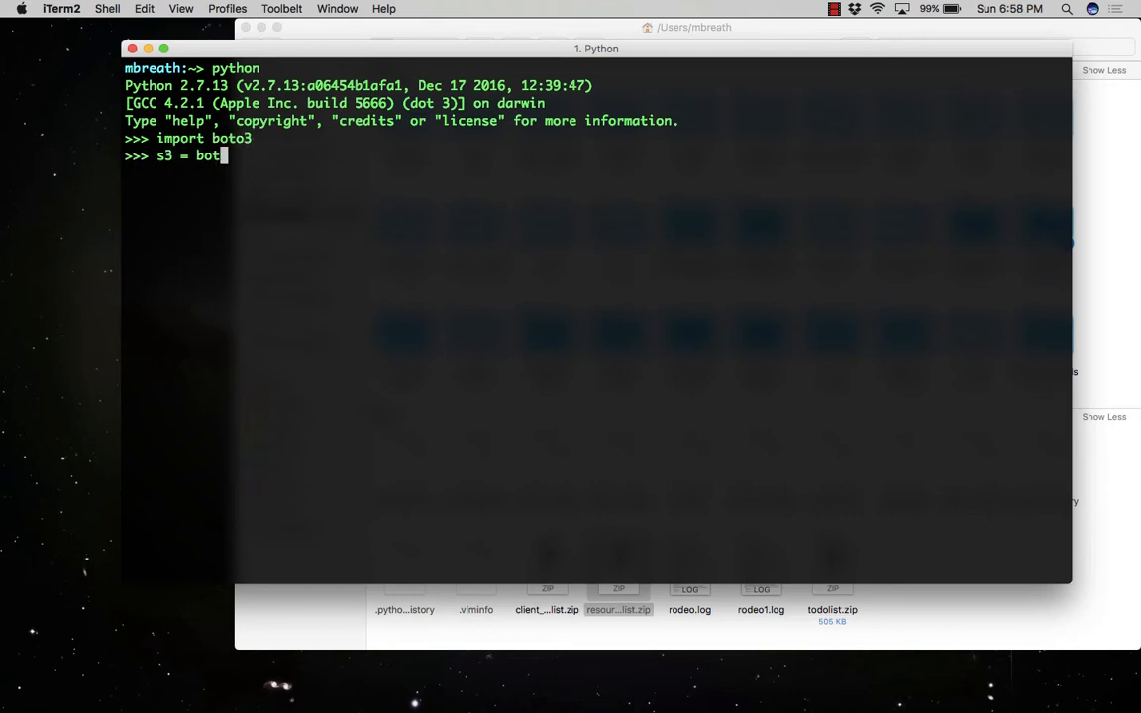
{"action": "type", "text": "o3.clie"}
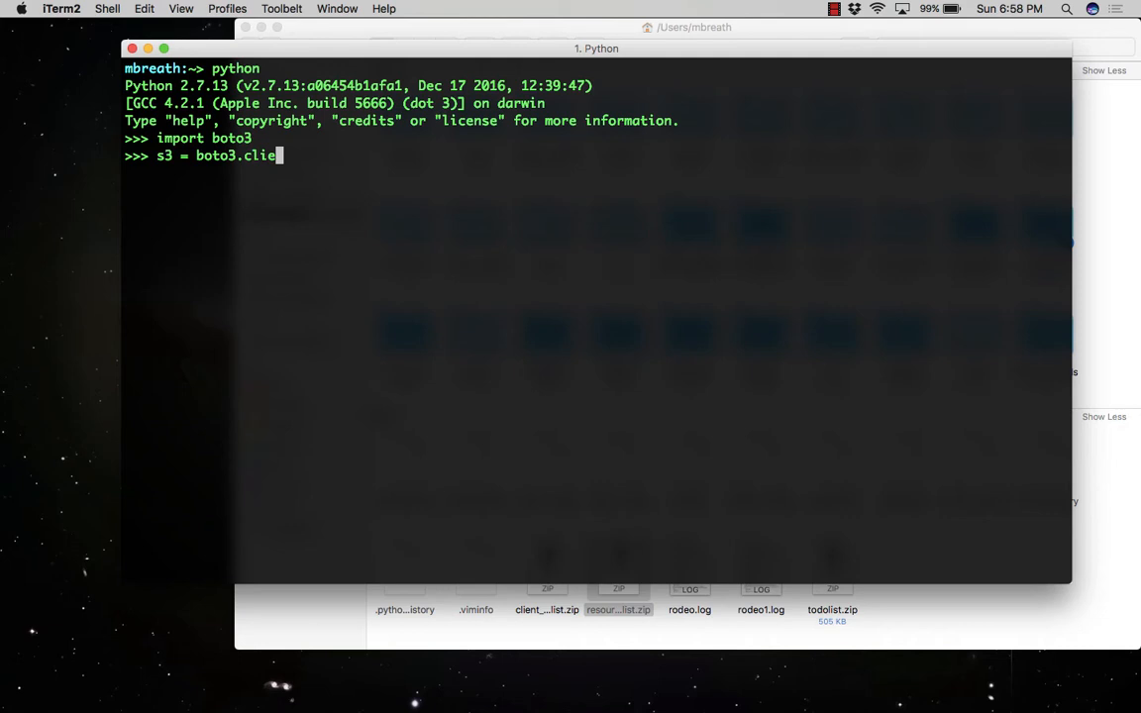
{"action": "key", "text": "Return"}
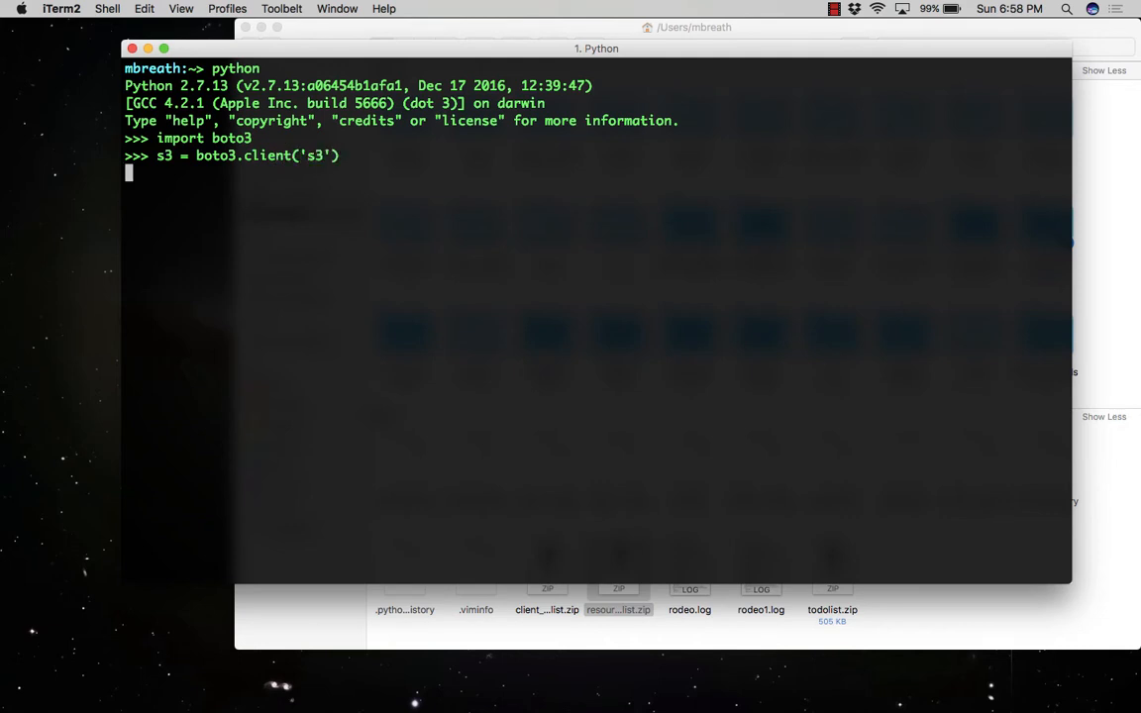
{"action": "key", "text": "Return"}
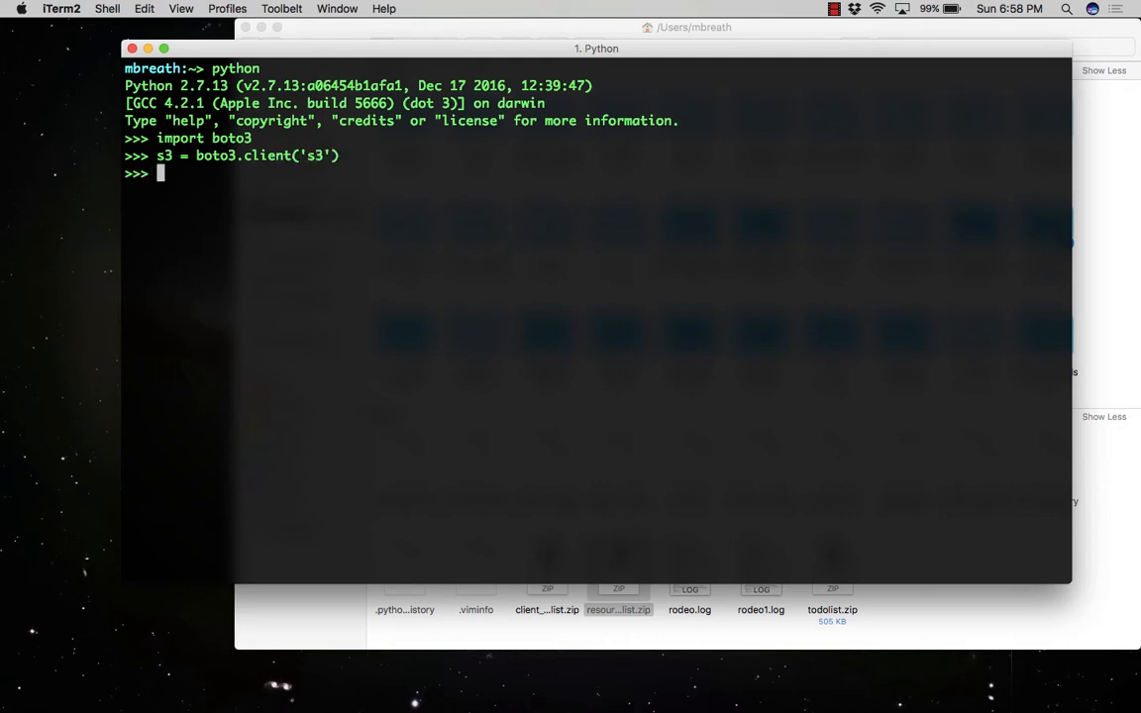
Step: Request the bucket's CORS settings with result = s3.get_bucket_cors(Bucket=...), correcting the bucket name
{"action": "type", "text": "result"}
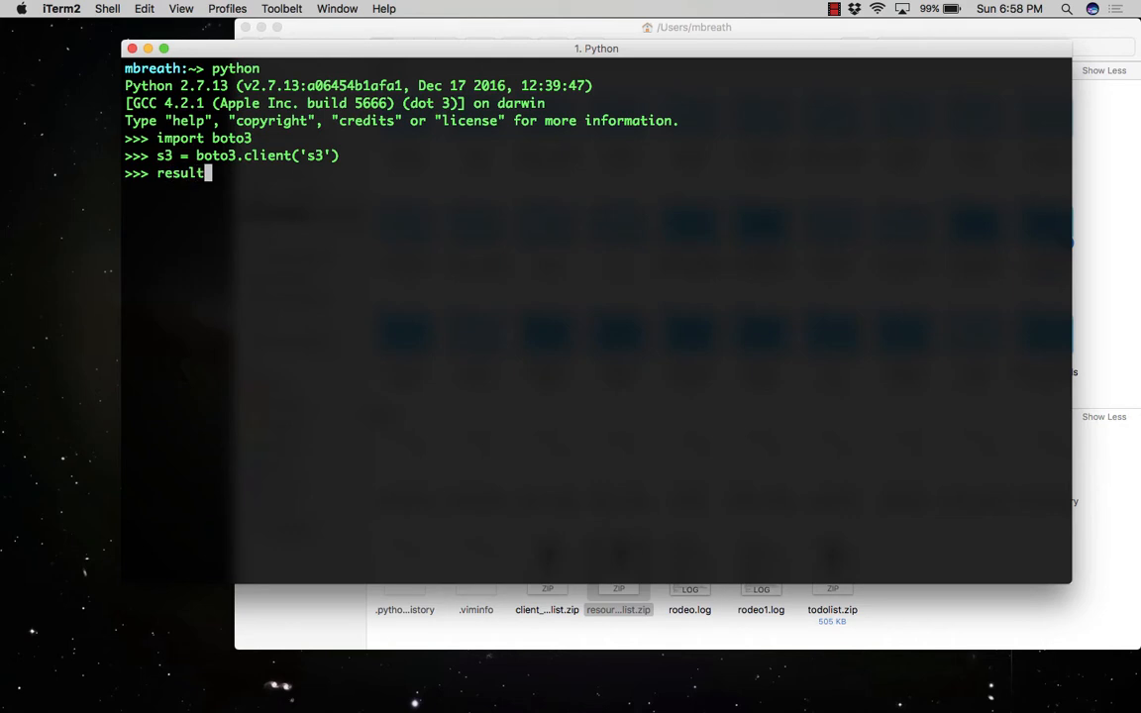
{"action": "type", "text": "= s3.get"}
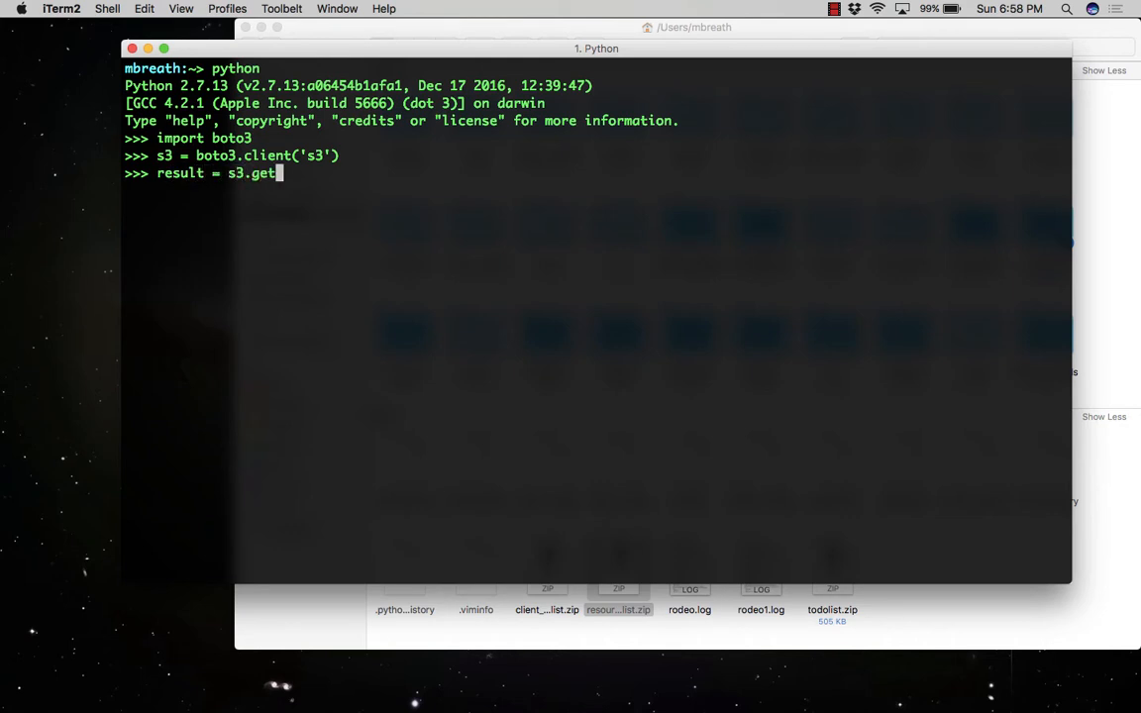
{"action": "type", "text": "_bucket_core"}
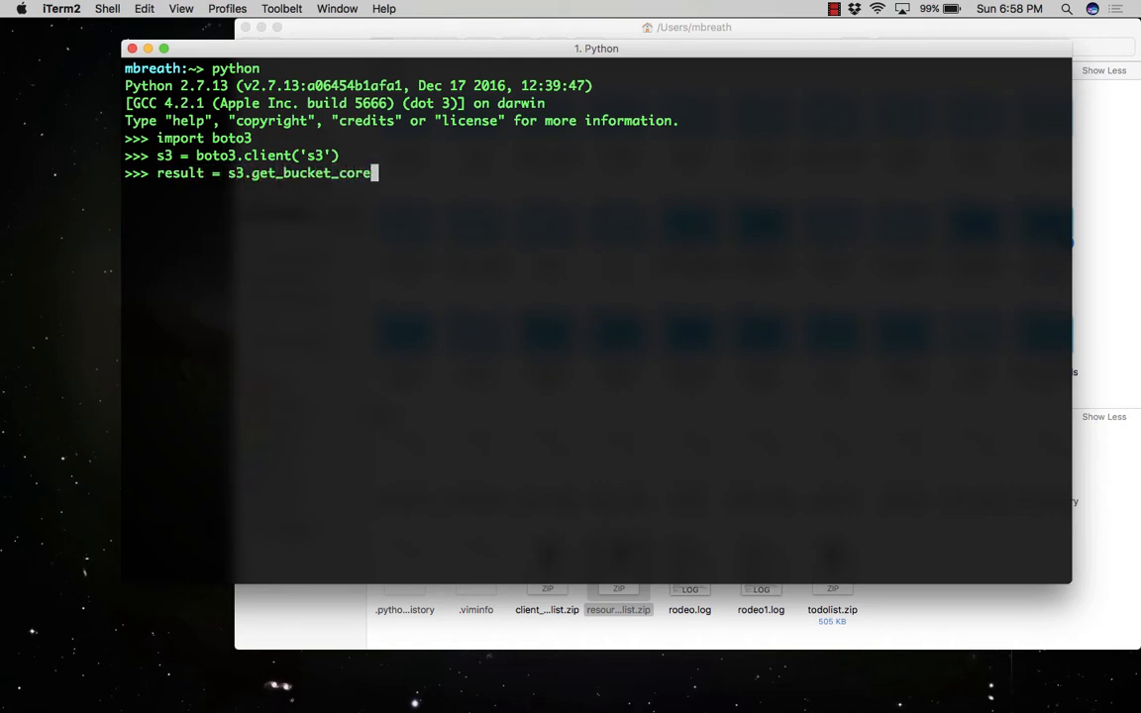
{"action": "type", "text": "s(Bucket='"}
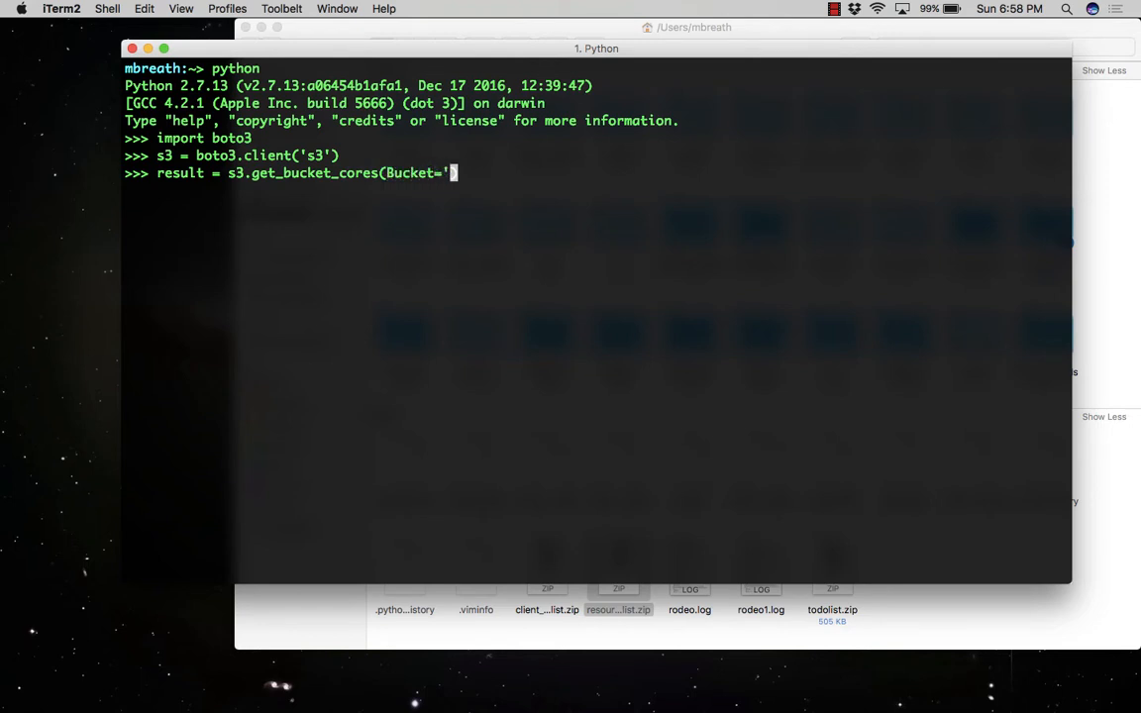
{"action": "type", "text": "my_bucket"}
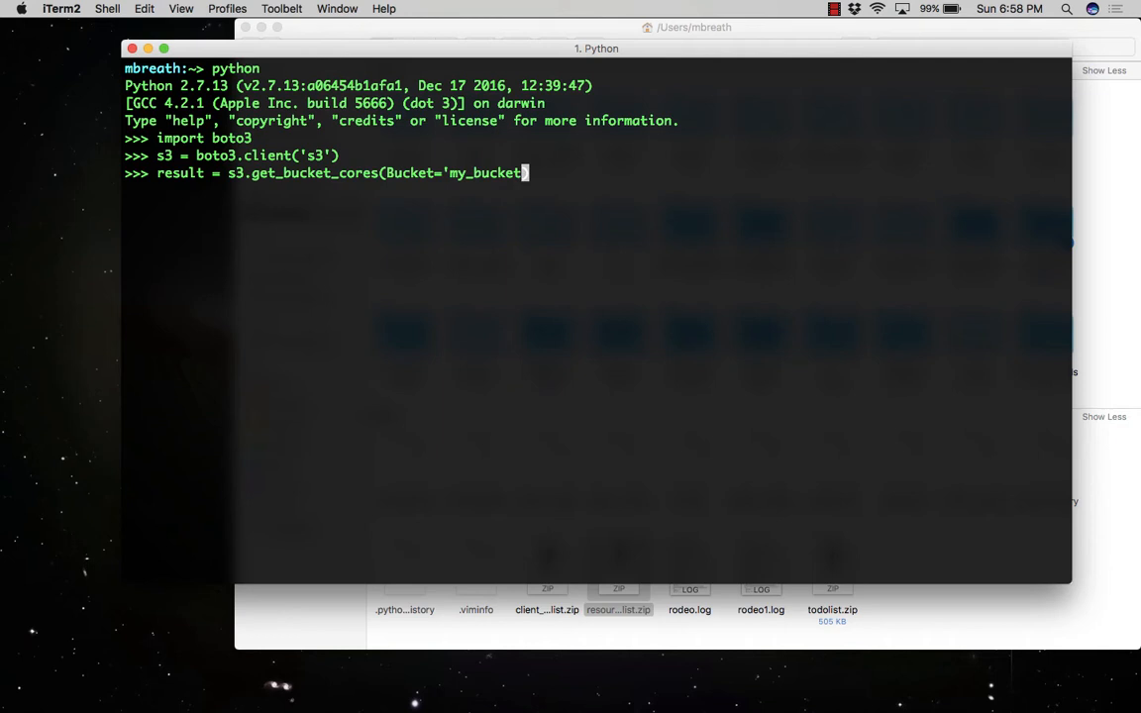
{"action": "key", "text": "BackSpace"}
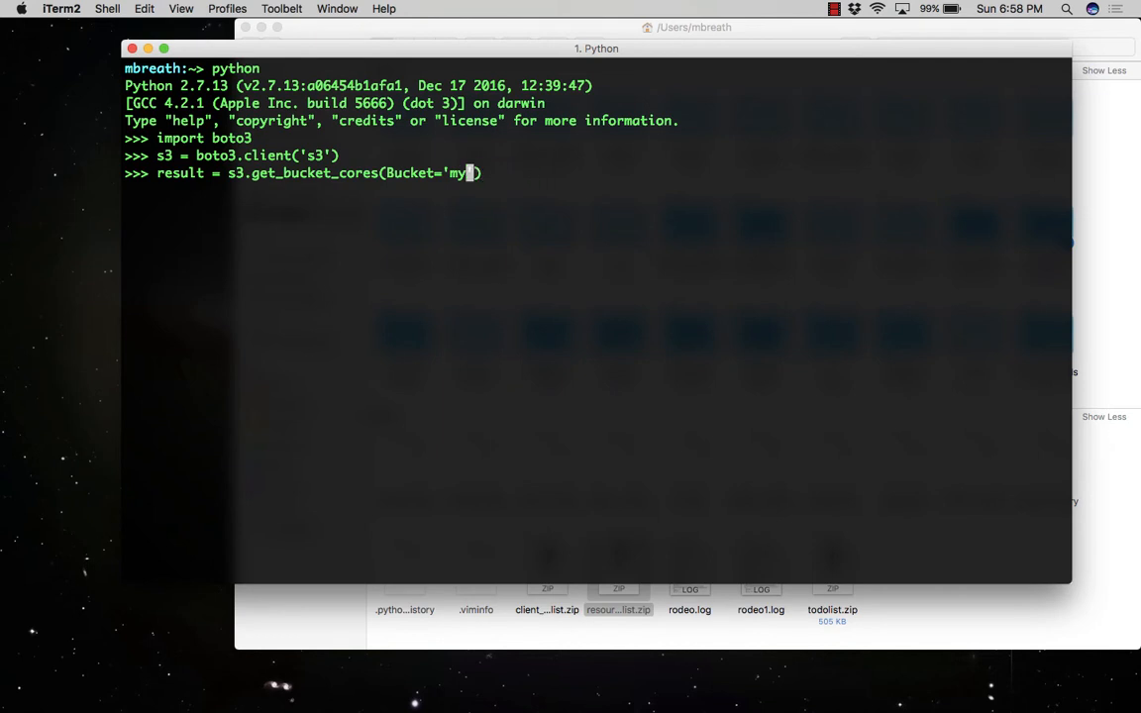
{"action": "type", "text": "namebuckets"}
{"action": "key", "text": "Return"}
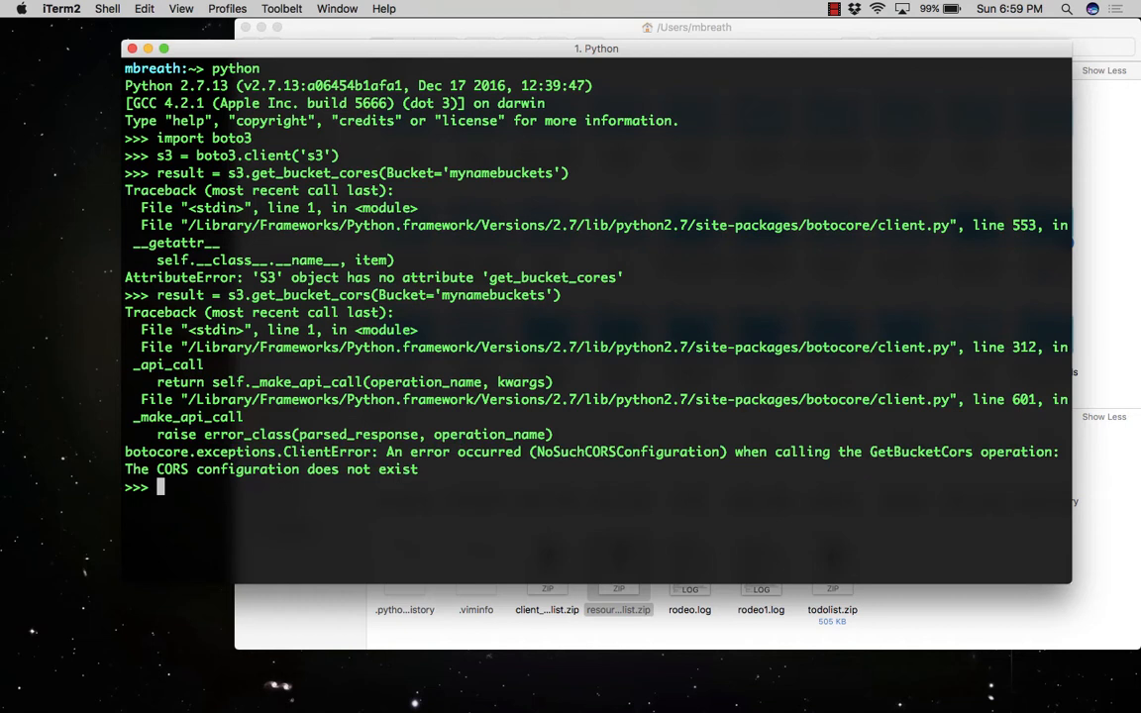
{"action": "mouse_move", "coordinate": [777, 456]}
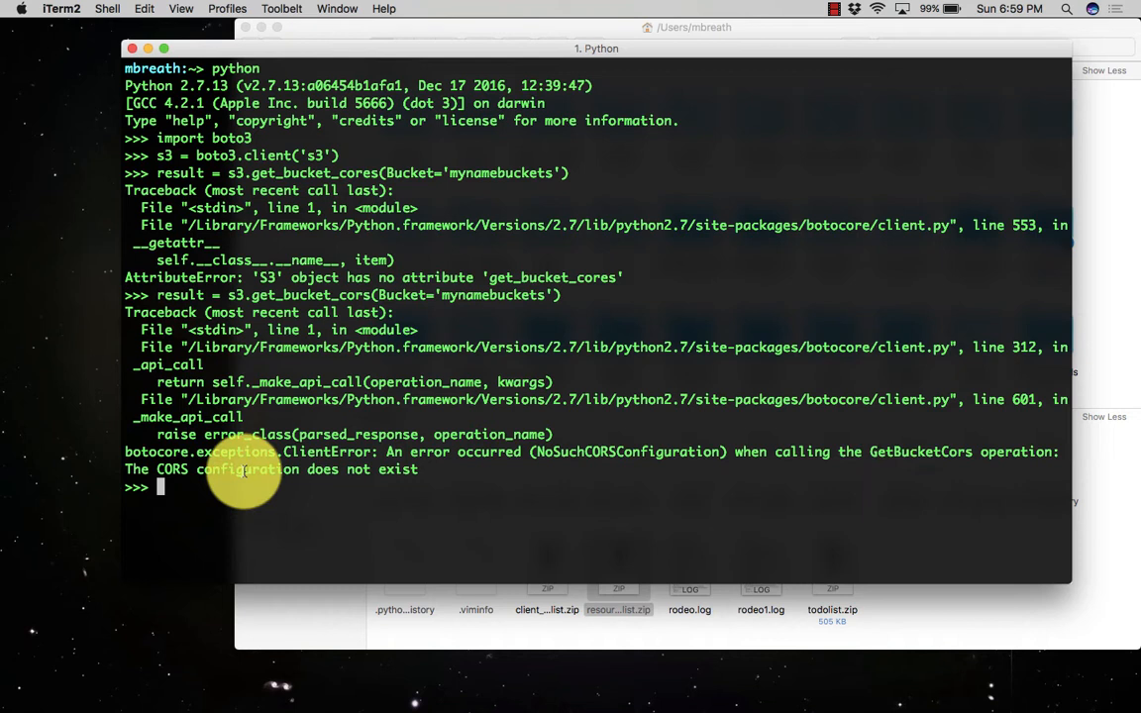
{"action": "mouse_move", "coordinate": [218, 499]}
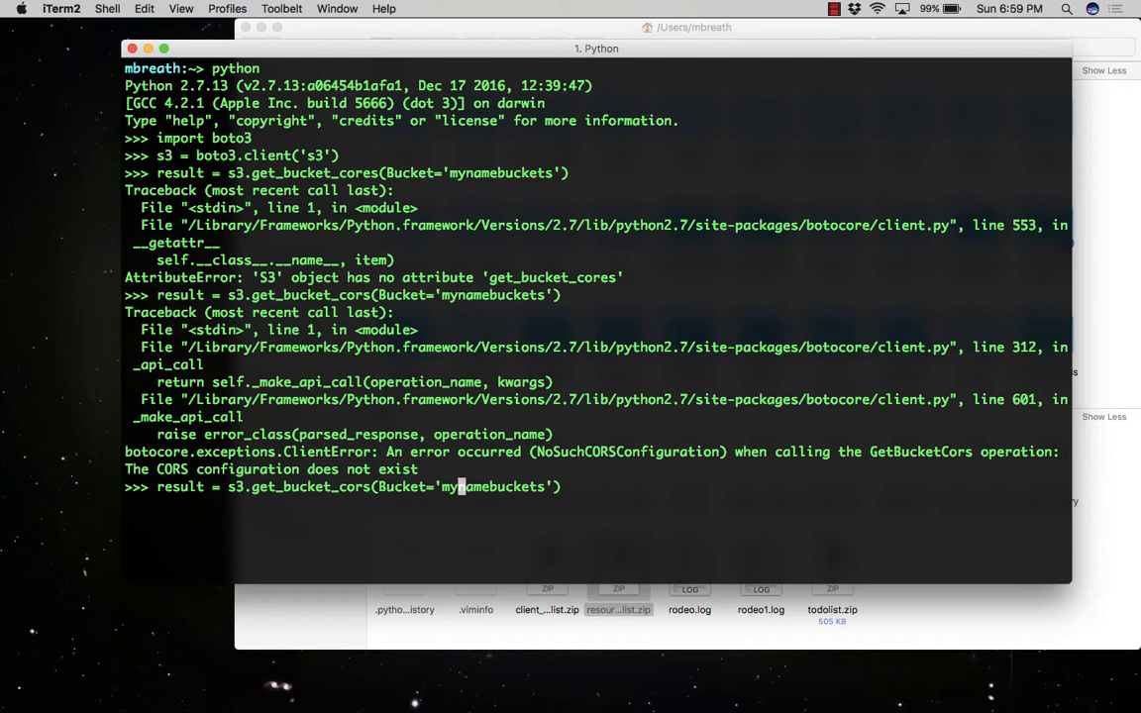
{"action": "mouse_move", "coordinate": [471, 285]}
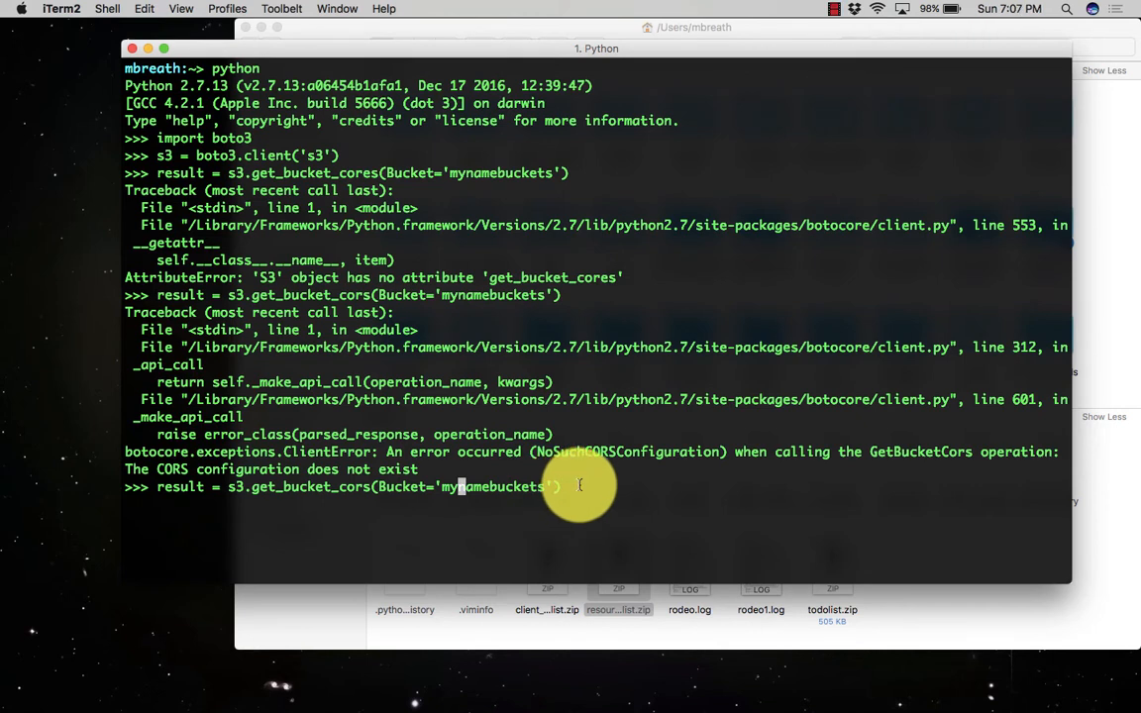
Step: Start the cors_configuration dict with a 'CORSRules' list holding one rule
{"action": "key", "text": "Return"}
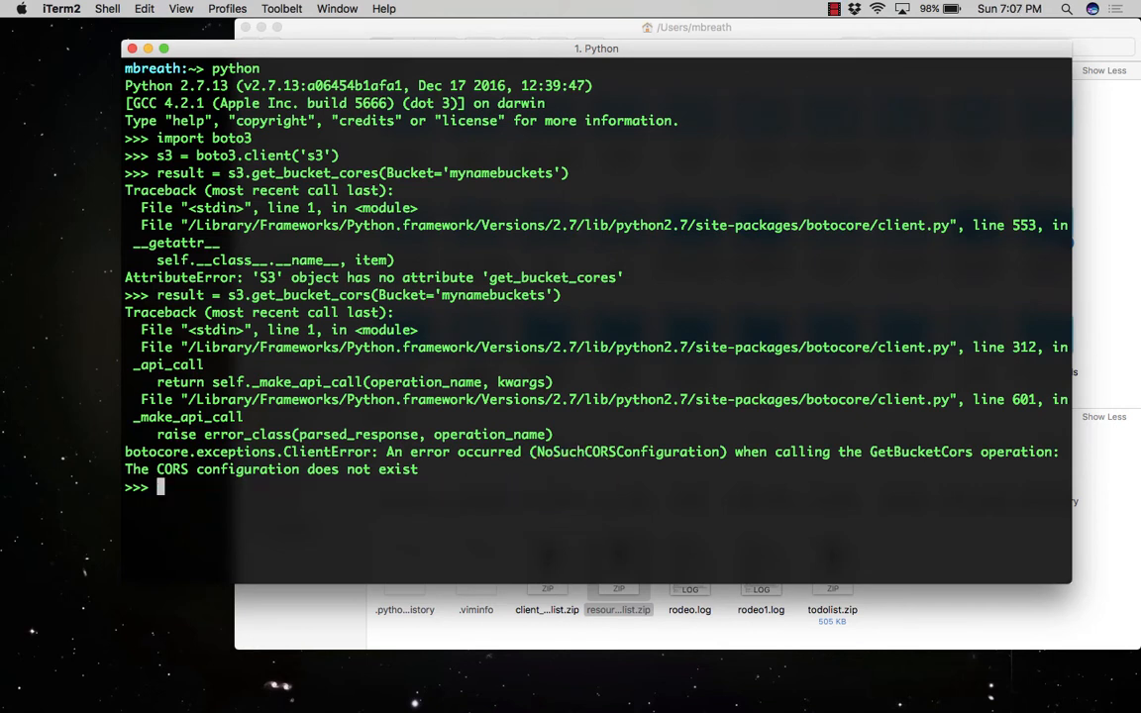
{"action": "type", "text": "cors"}
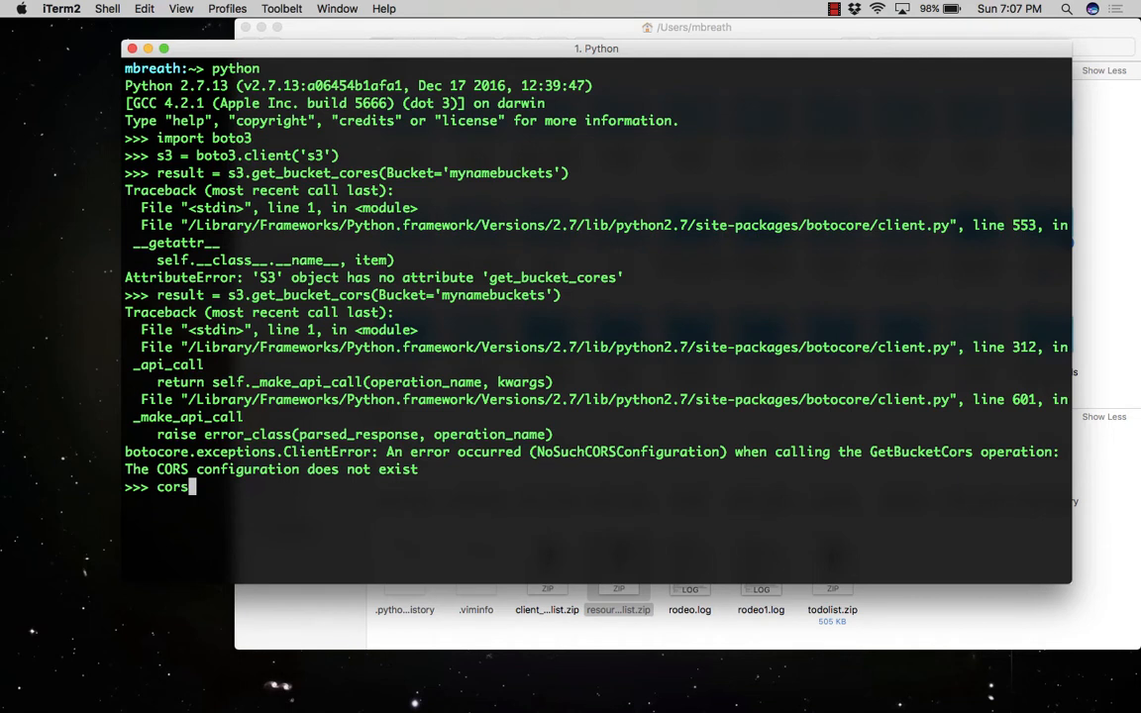
{"action": "type", "text": "_configuration"}
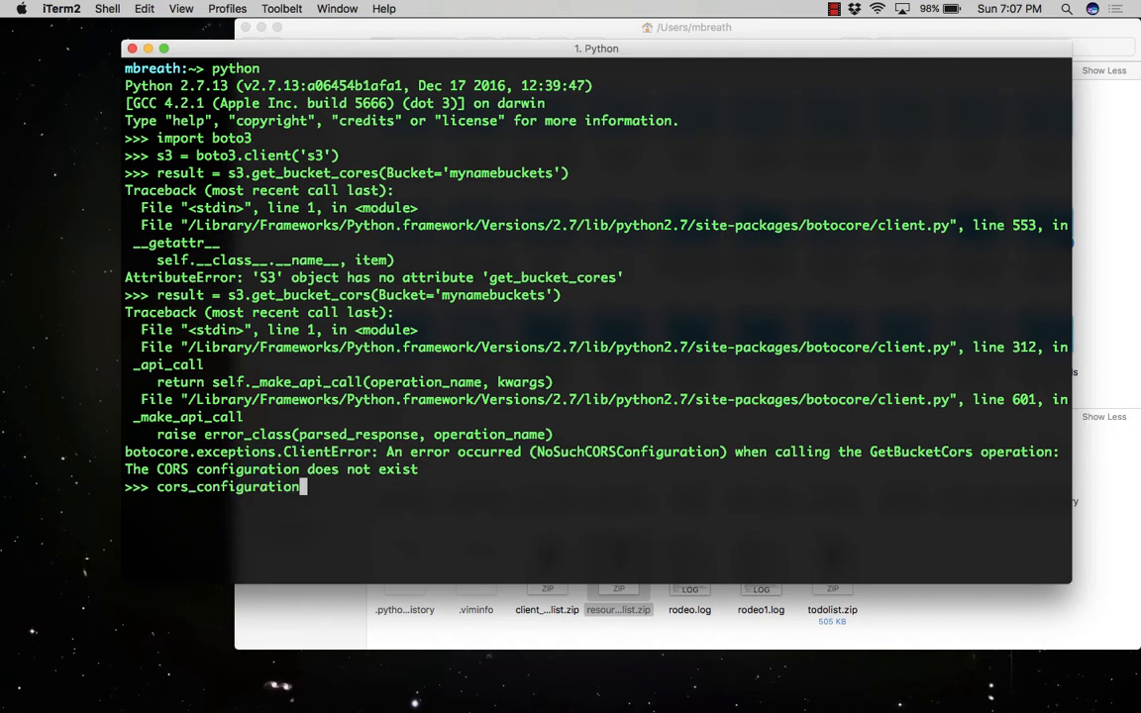
{"action": "type", "text": "= {"}
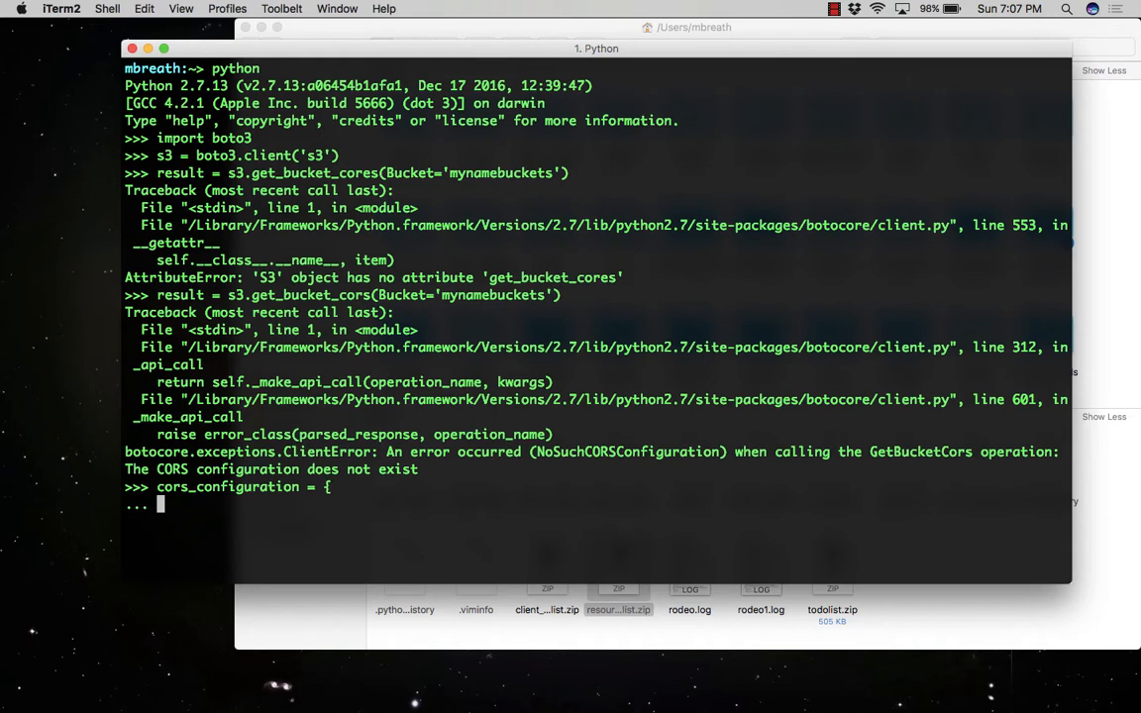
{"action": "type", "text": "'C"}
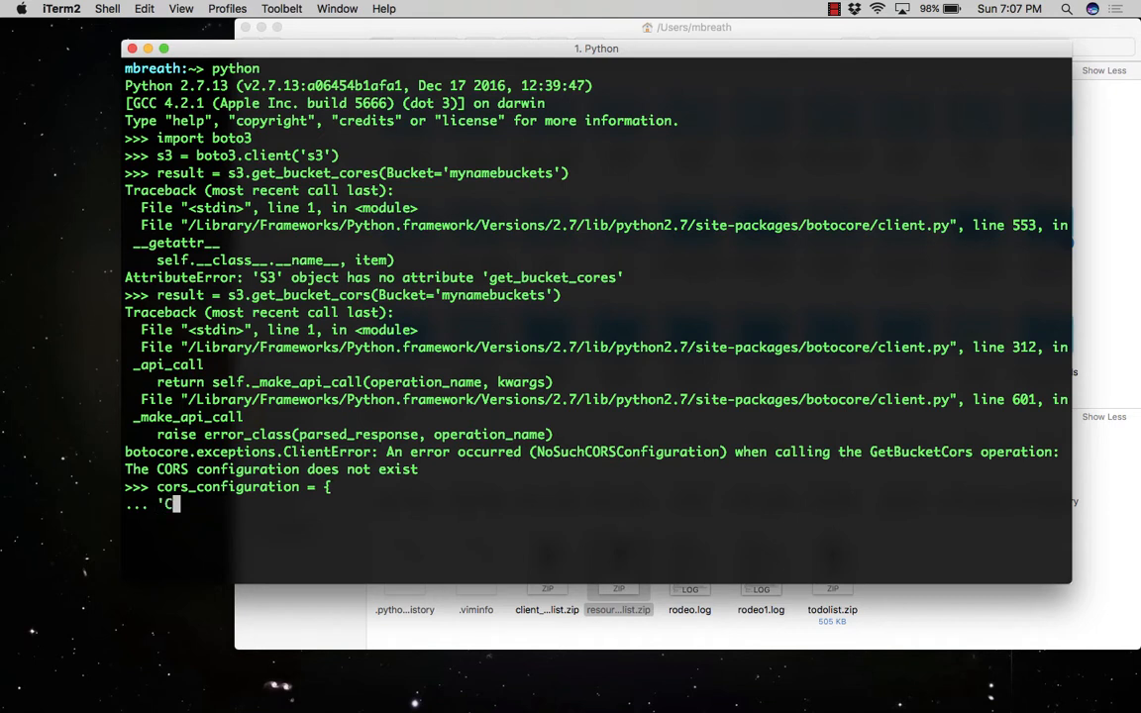
{"action": "type", "text": "OR"}
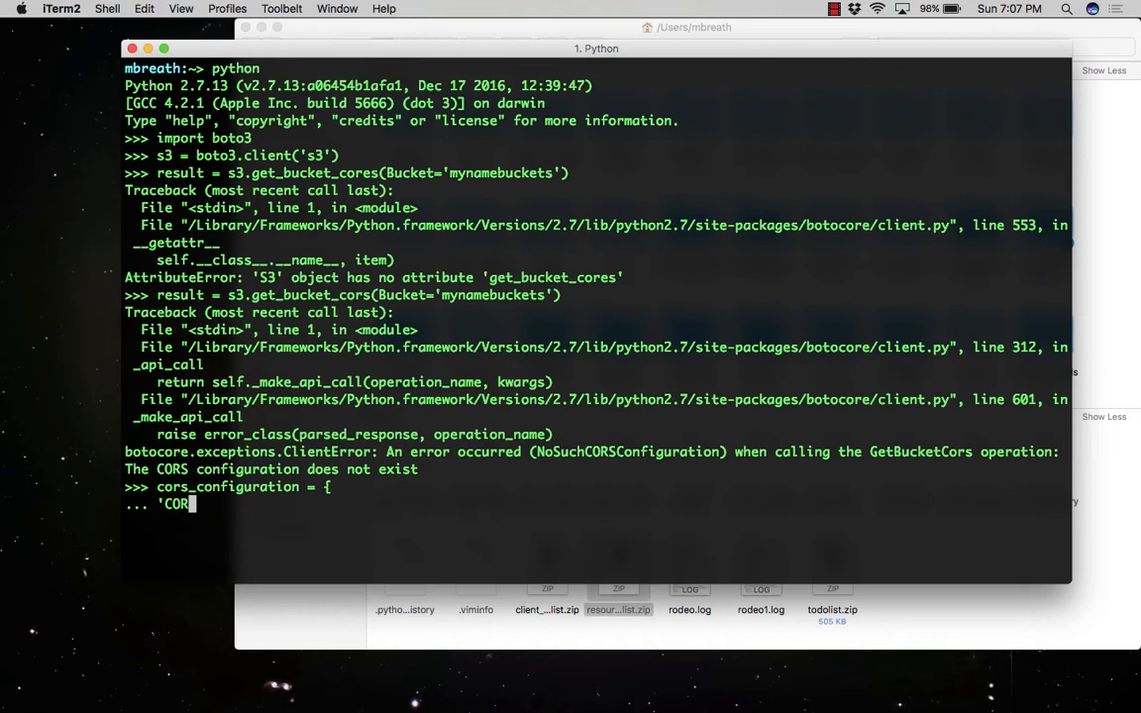
{"action": "type", "text": "SRules"}
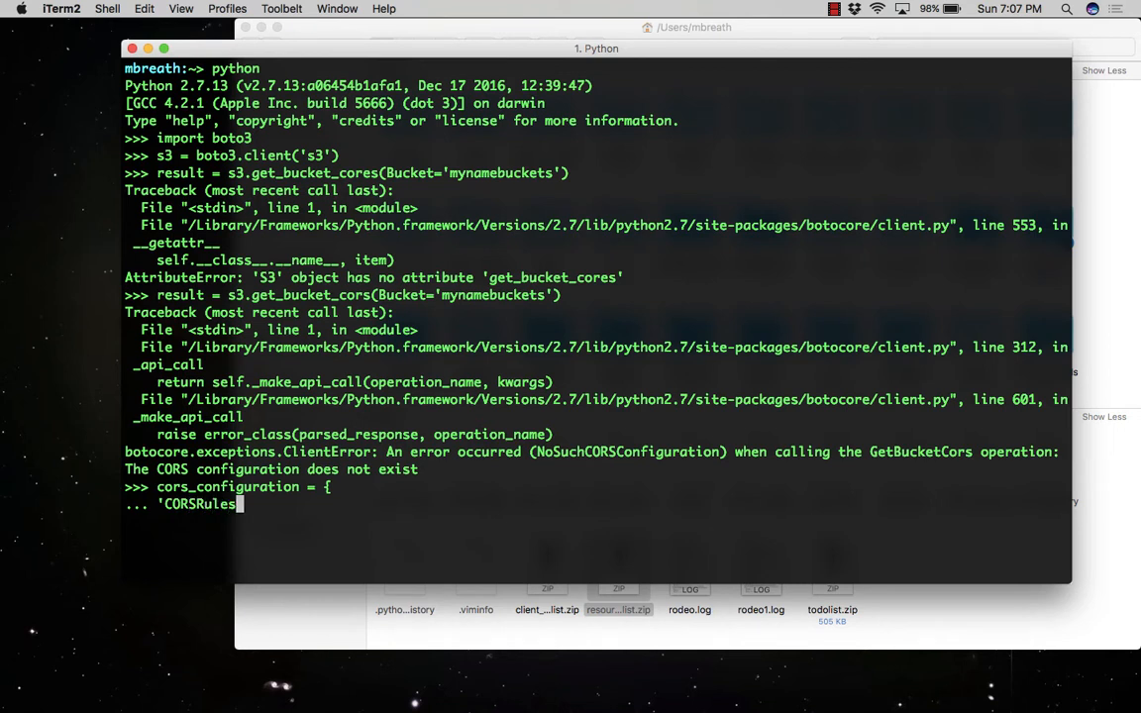
{"action": "type", "text": "':"}
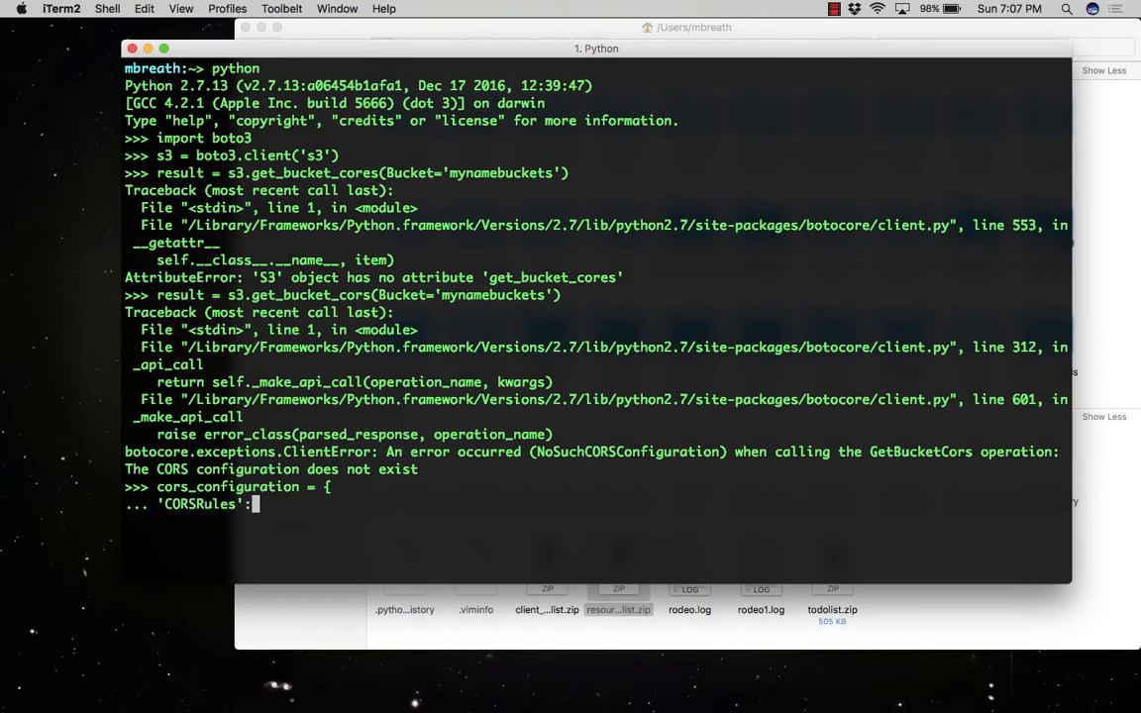
{"action": "type", "text": "[{"}
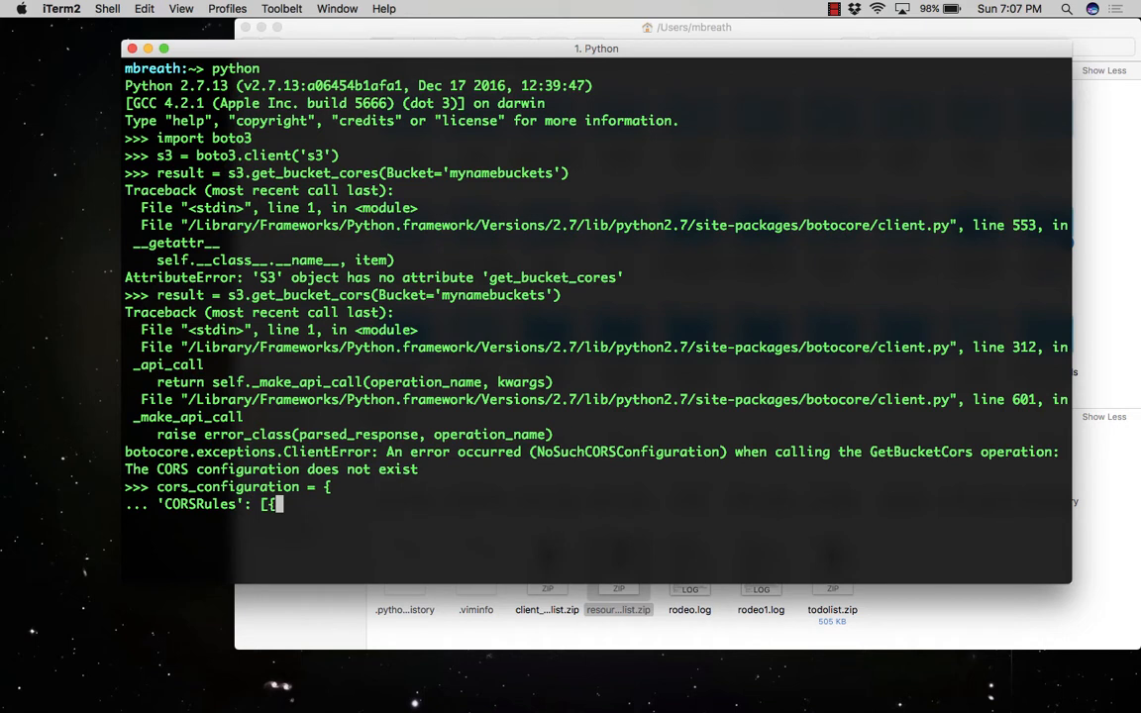
Step: Give the rule AllowedHeaders ['Authorization'] and AllowedMethods ['GET', 'PUT']
{"action": "type", "text": "'Allow"}
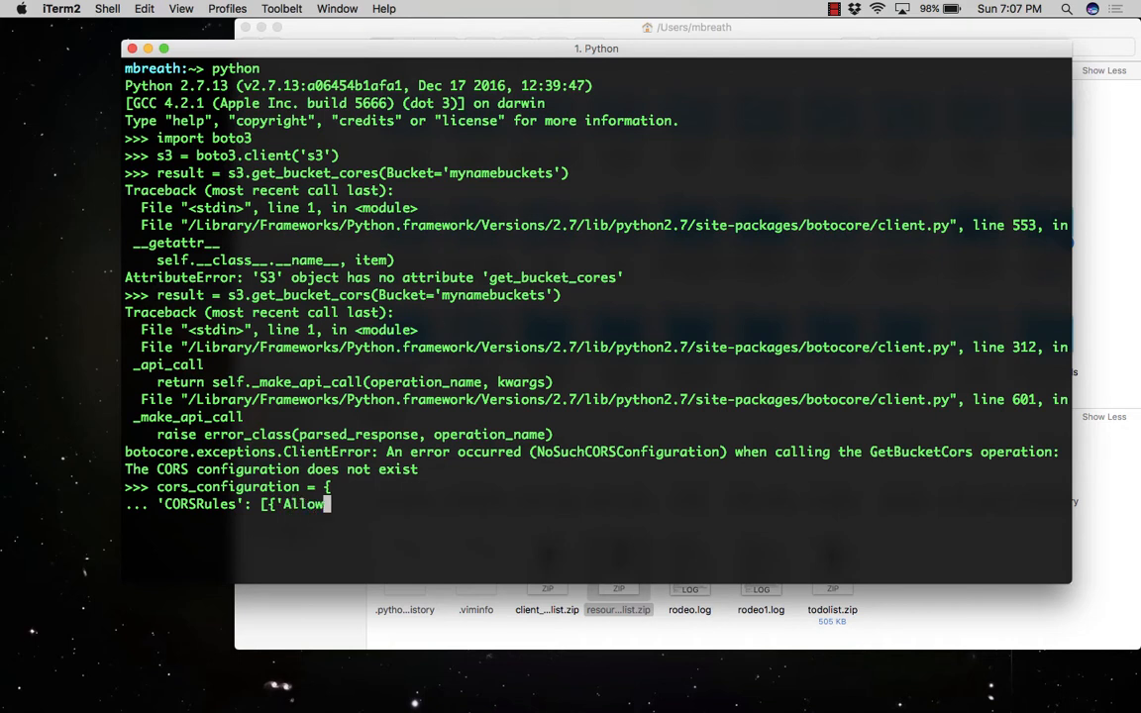
{"action": "type", "text": "edHeaders"}
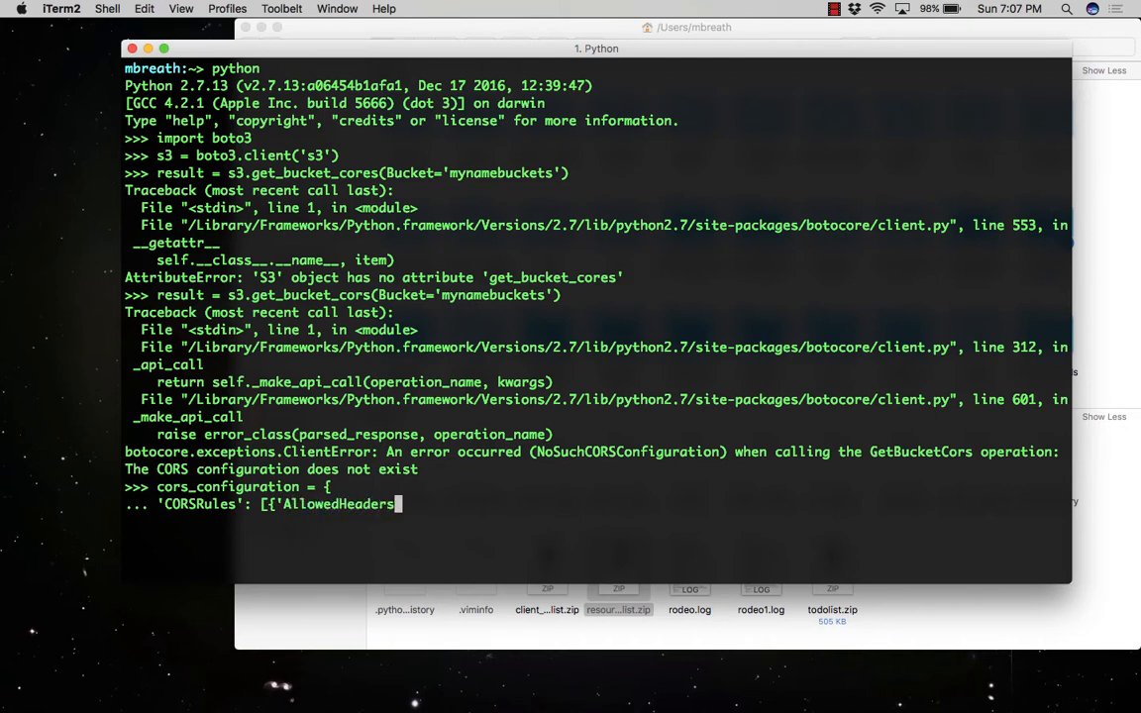
{"action": "type", "text": "':"}
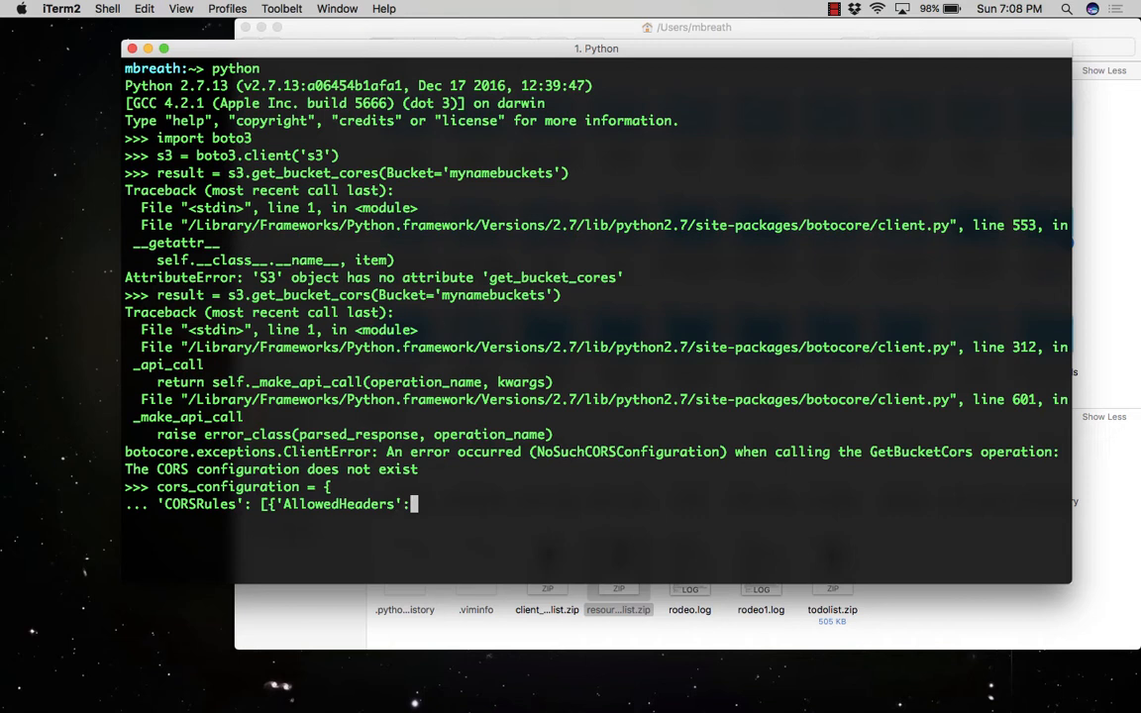
{"action": "type", "text": "['A"}
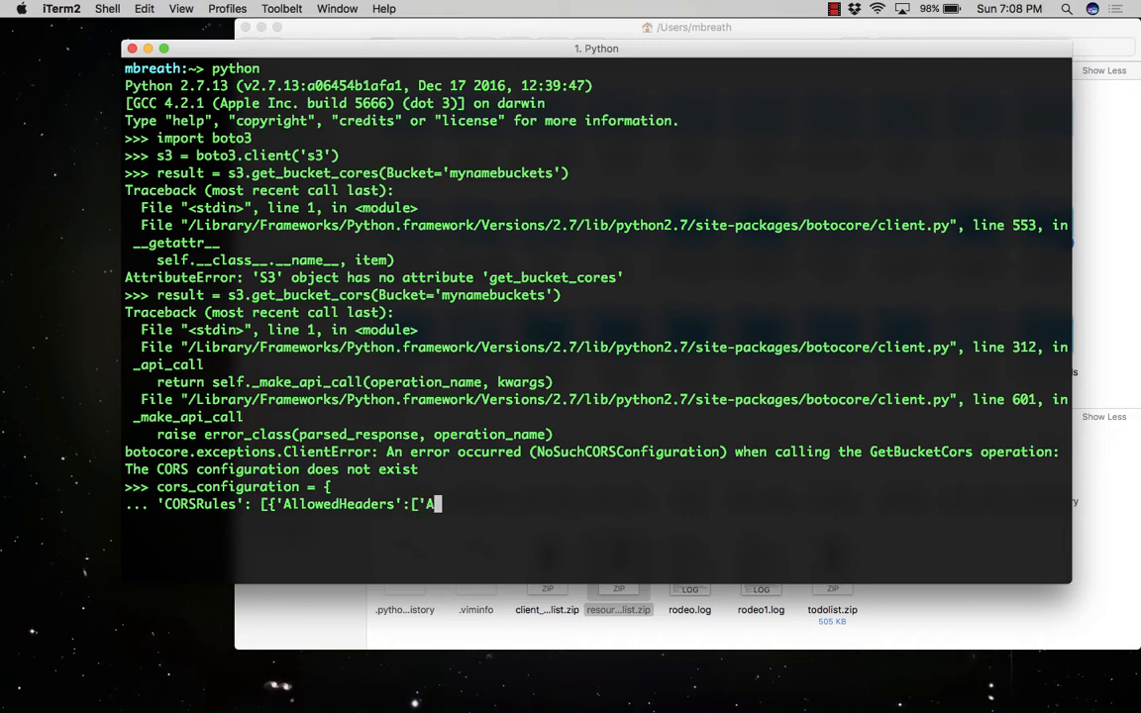
{"action": "type", "text": "uthorization"}
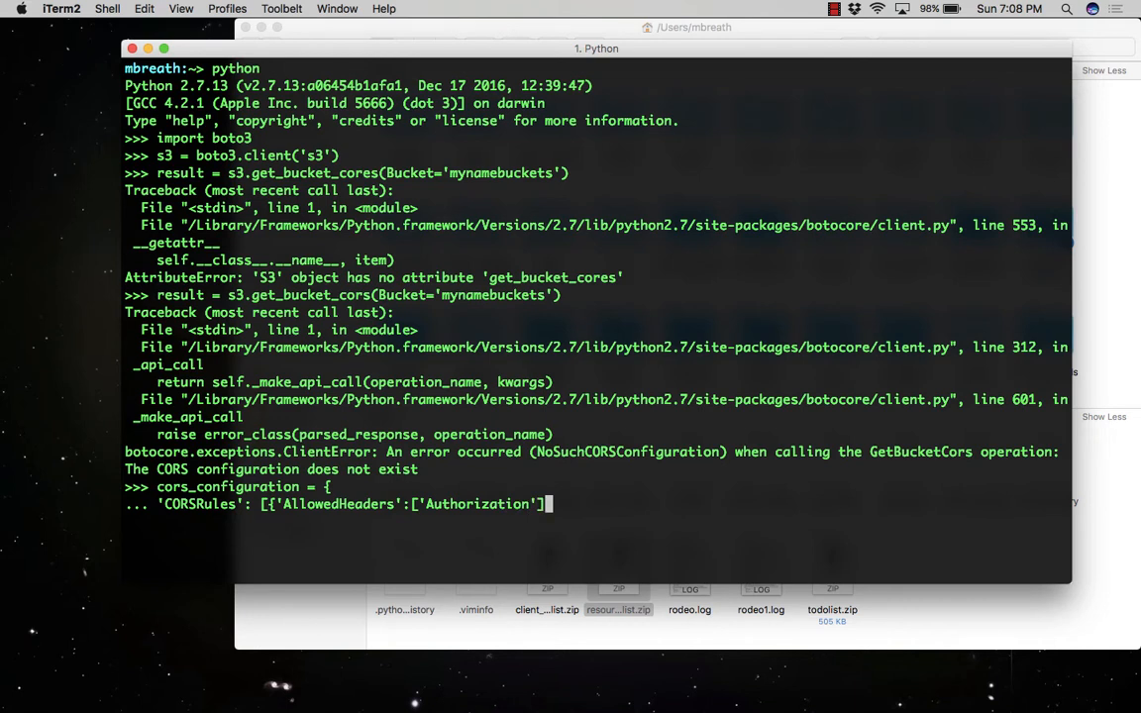
{"action": "type", "text": ","}
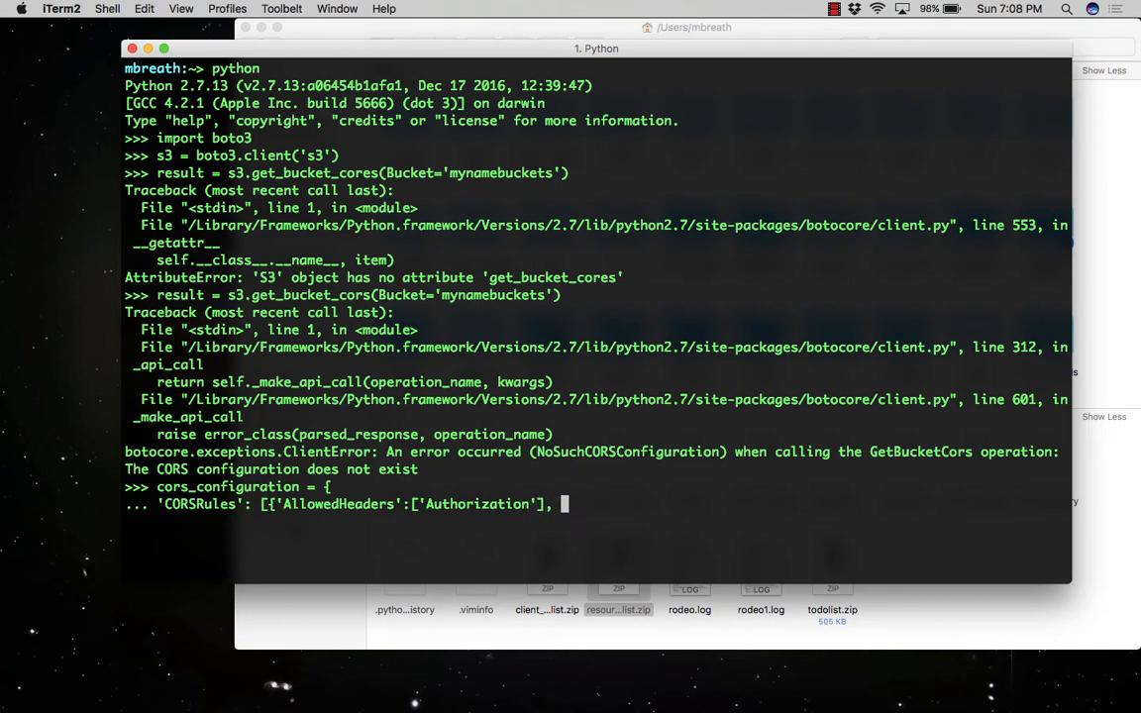
{"action": "type", "text": "'Al"}
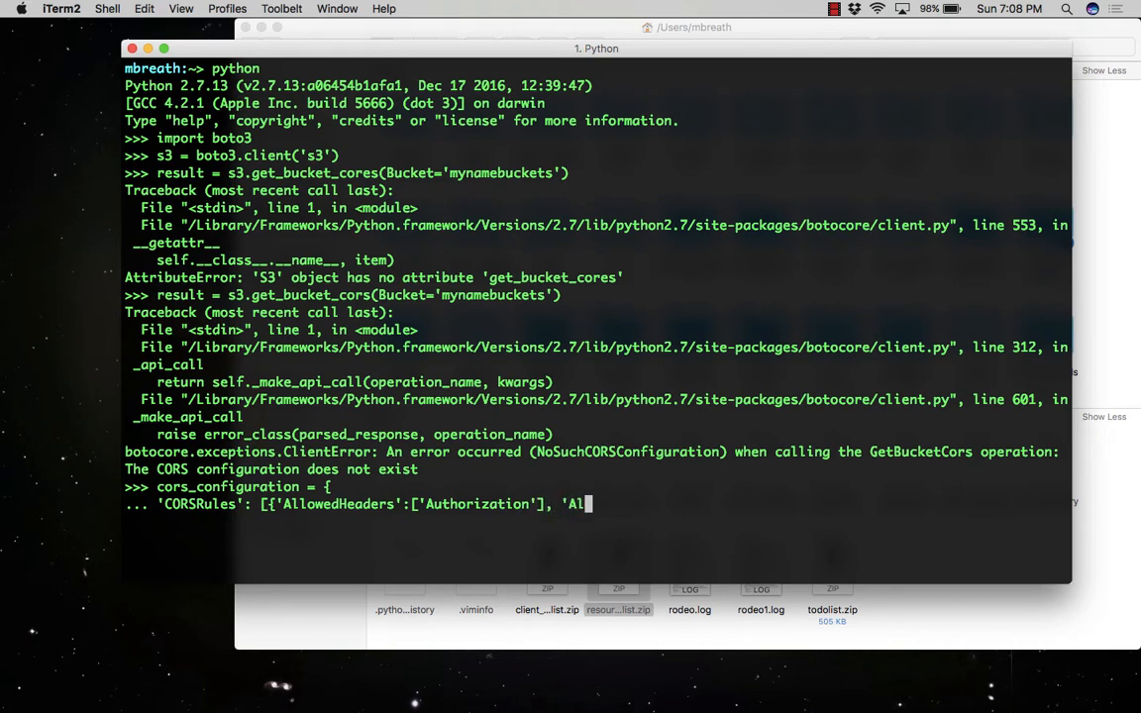
{"action": "type", "text": "lowedMethods':"}
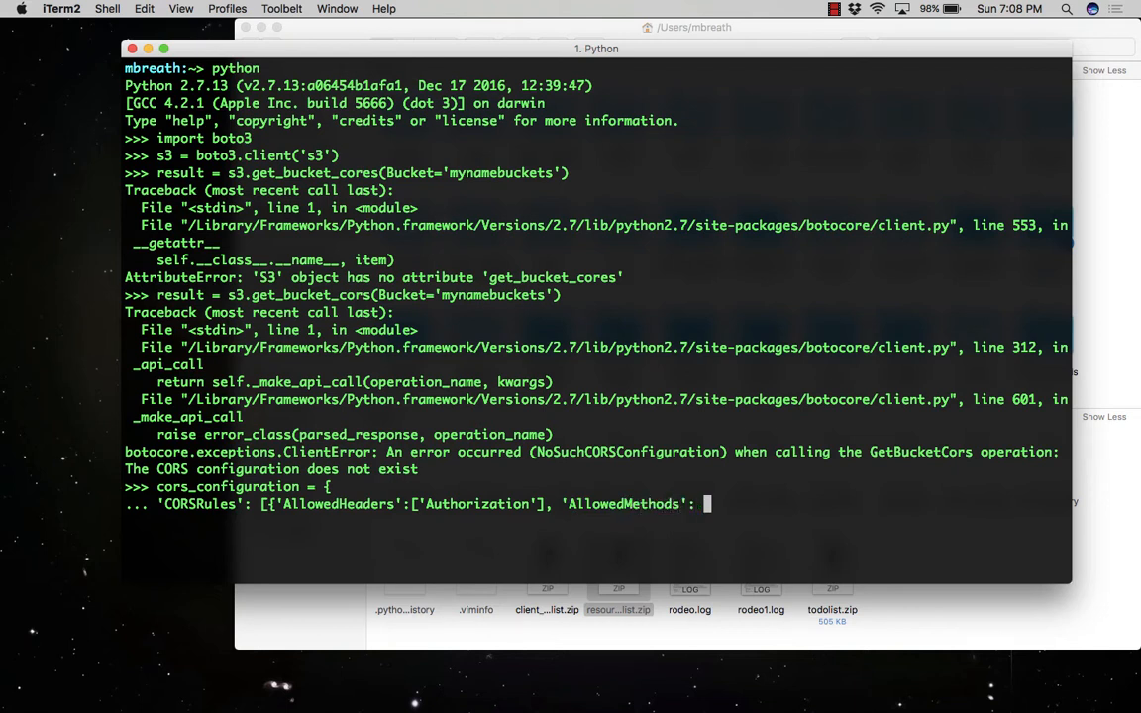
{"action": "type", "text": "['GET"}
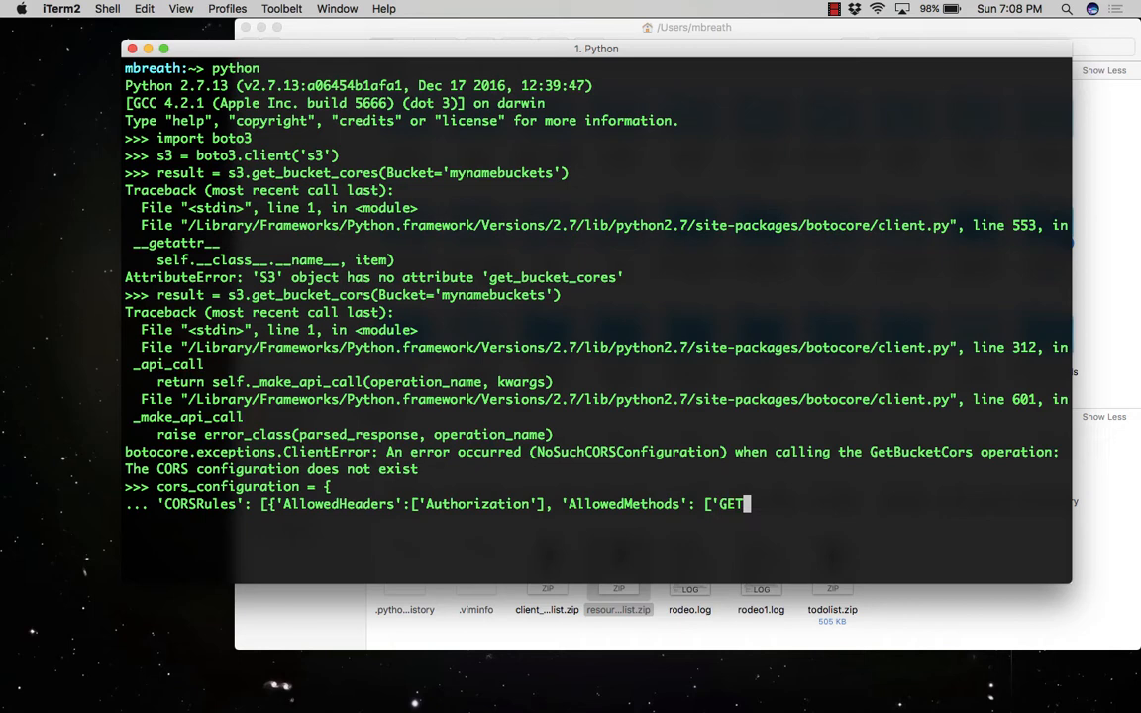
{"action": "type", "text": ", 'PUT'],"}
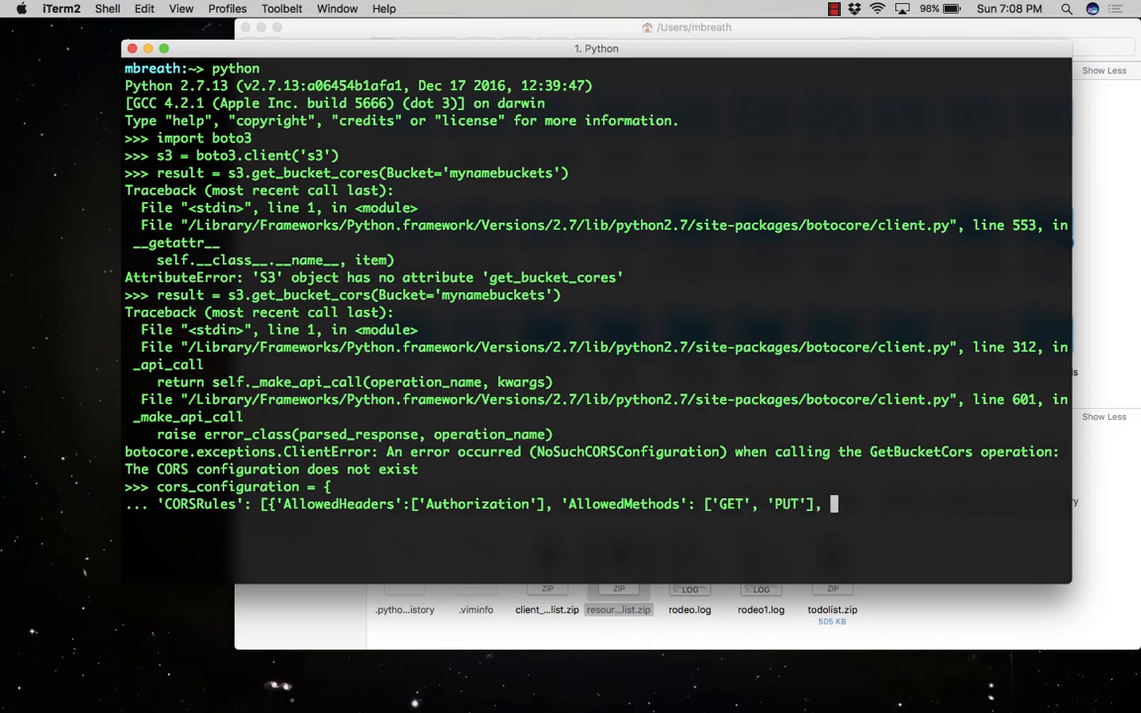
Step: Add AllowedOrigins ['*'] and ExposeHeaders ['GET', 'PUT'] to the rule
{"action": "type", "text": "'AllowedOri"}
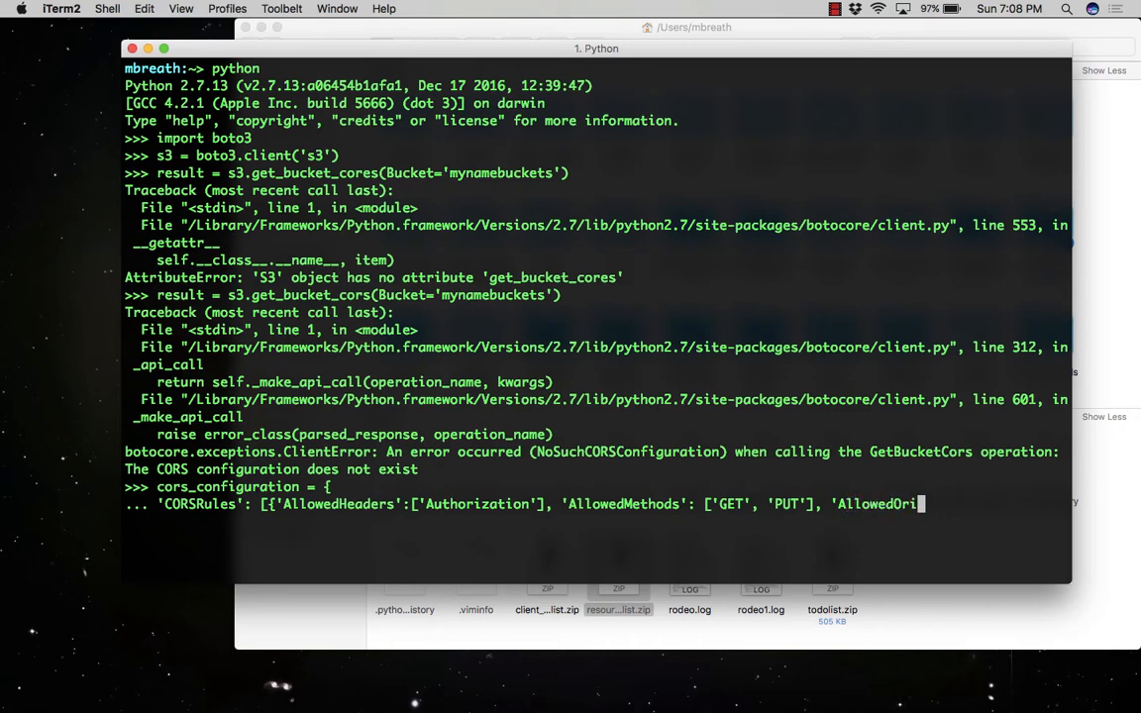
{"action": "type", "text": "gins'"}
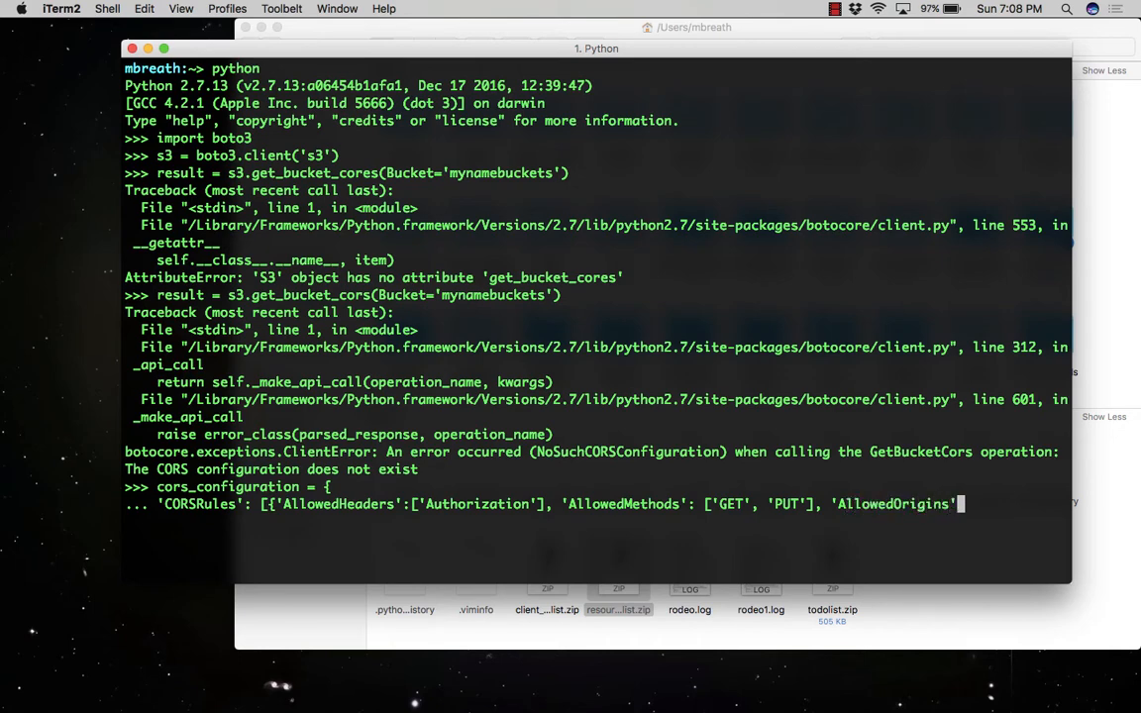
{"action": "type", "text": "['"}
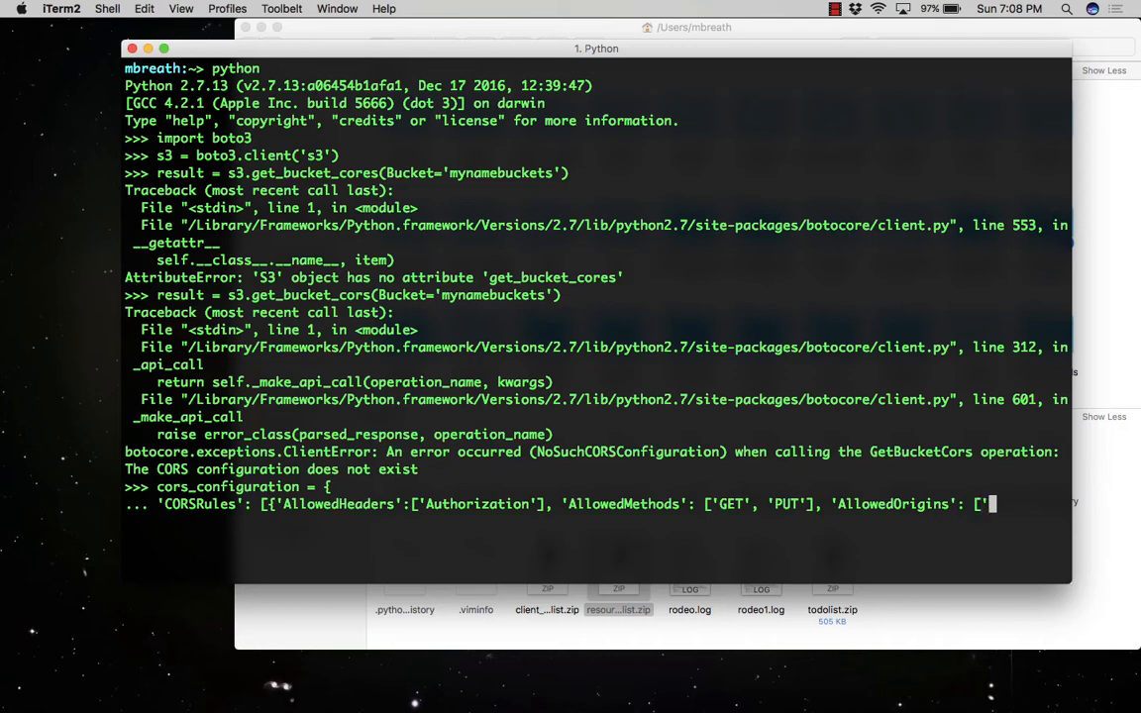
{"action": "type", "text": "*']"}
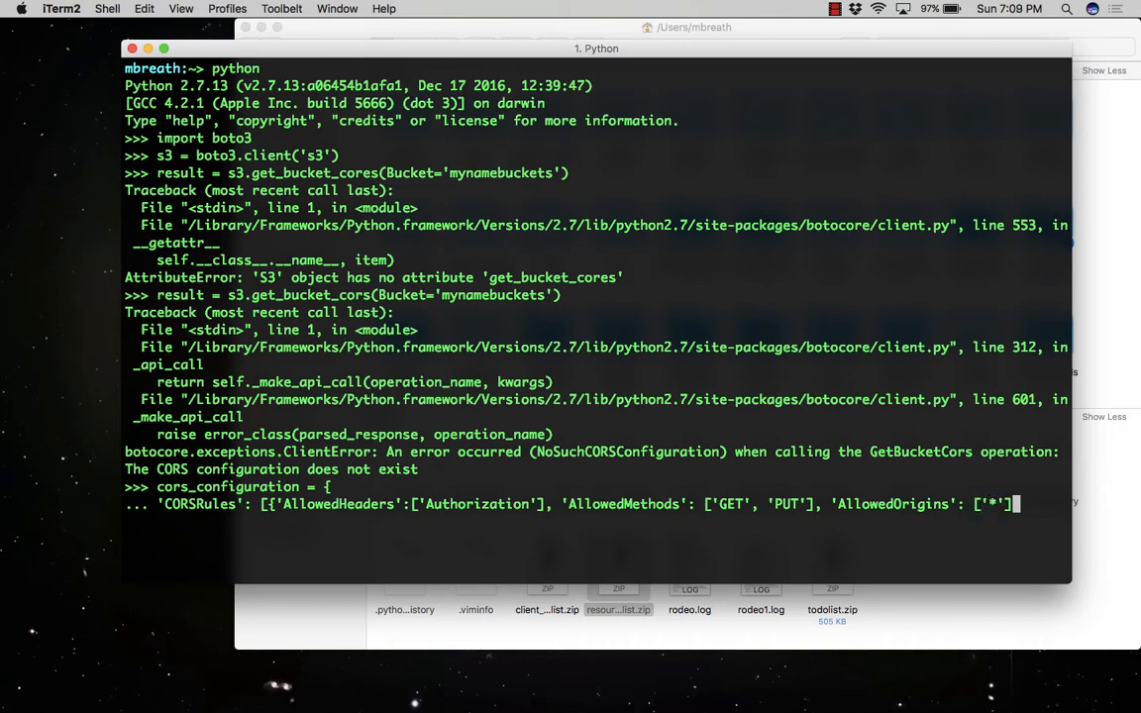
{"action": "type", "text": ","}
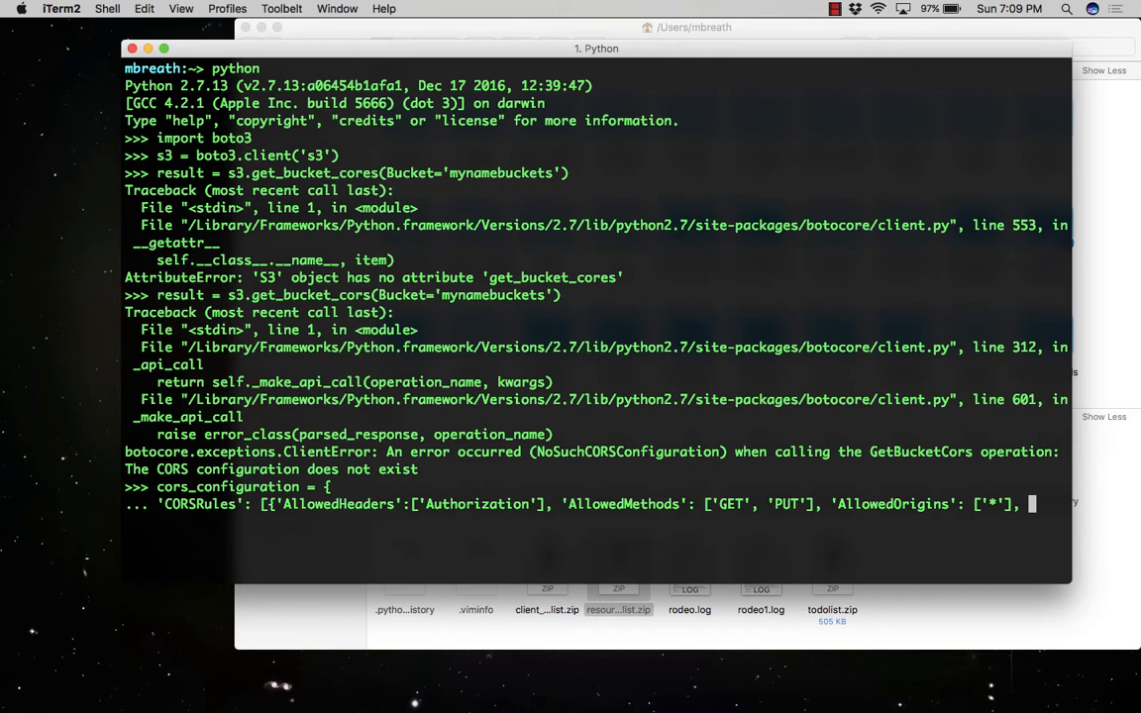
{"action": "type", "text": "'ExposeHeas"}
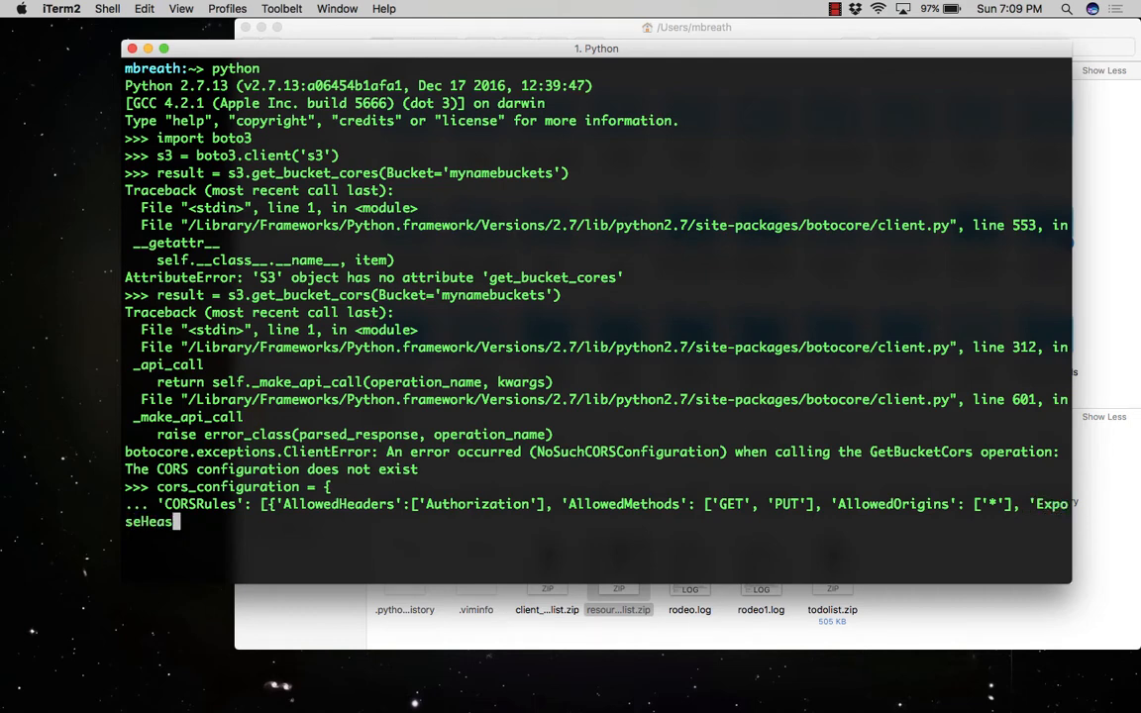
{"action": "type", "text": "ders':"}
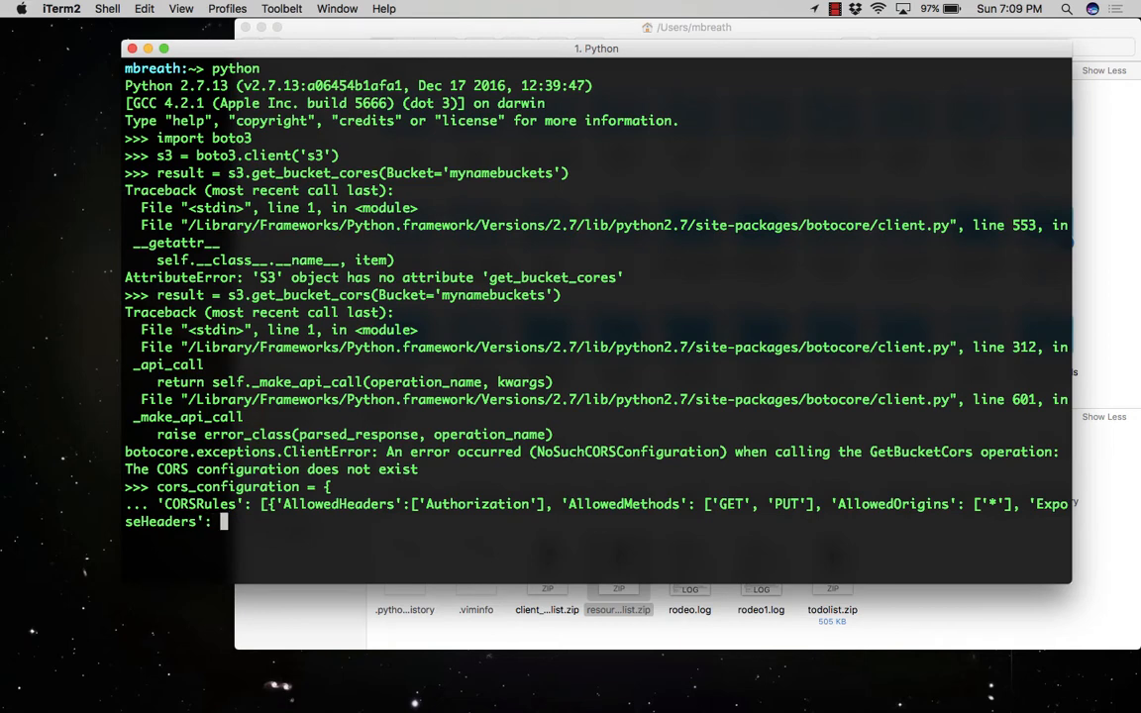
{"action": "type", "text": "['GET', '"}
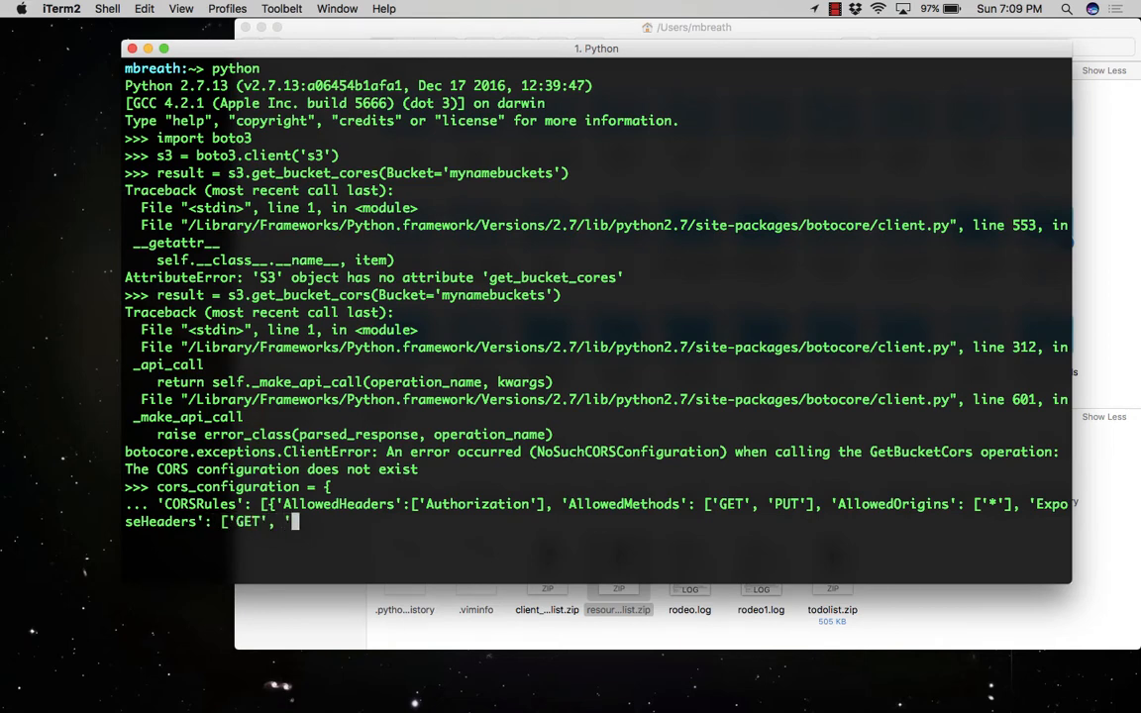
{"action": "type", "text": "PUT'],"}
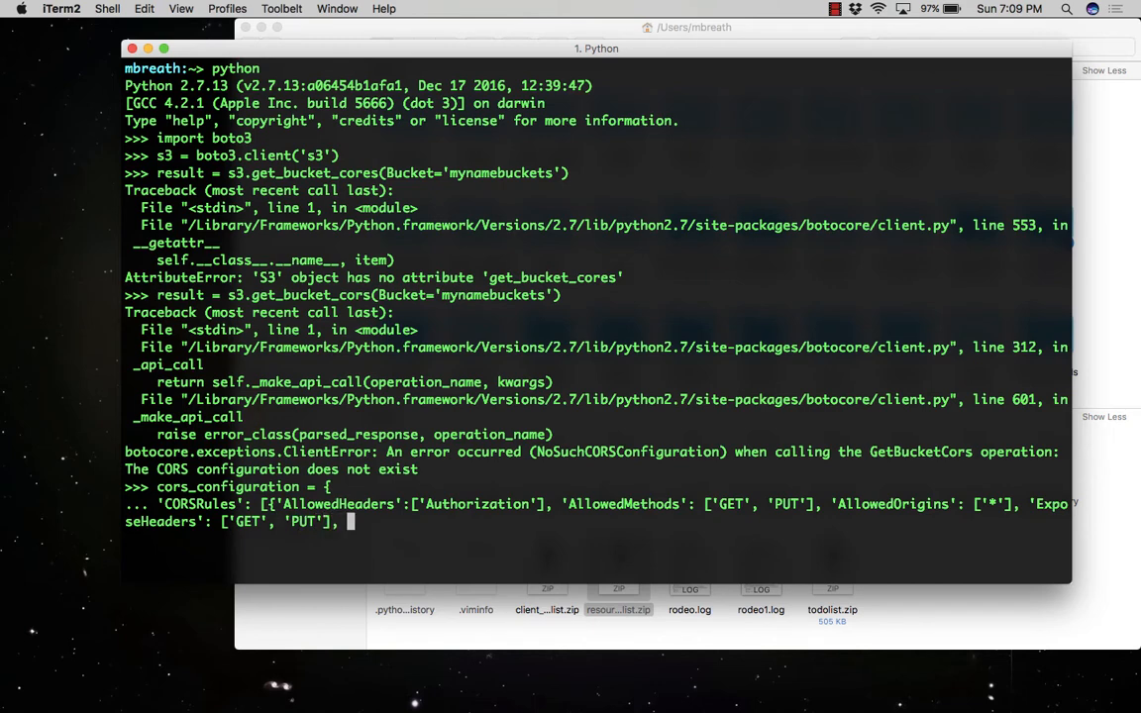
Step: Finish the rule with MaxAgeSeconds 3000 and close the dict
{"action": "type", "text": "'Max"}
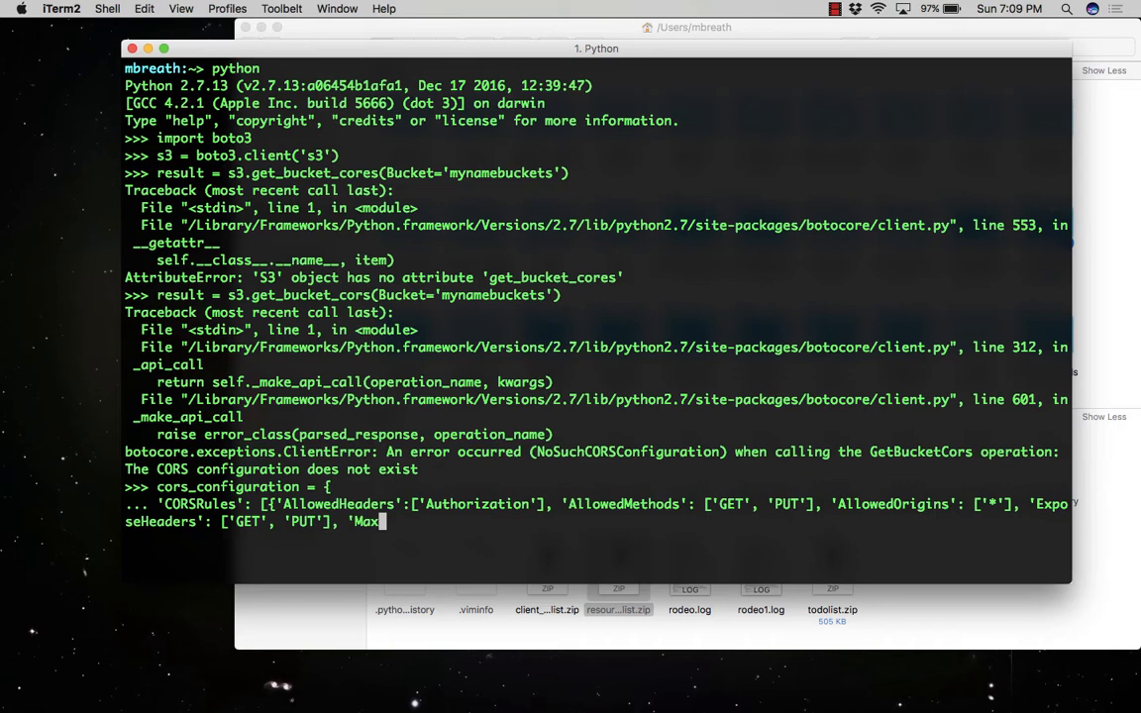
{"action": "type", "text": "AgeSeconds"}
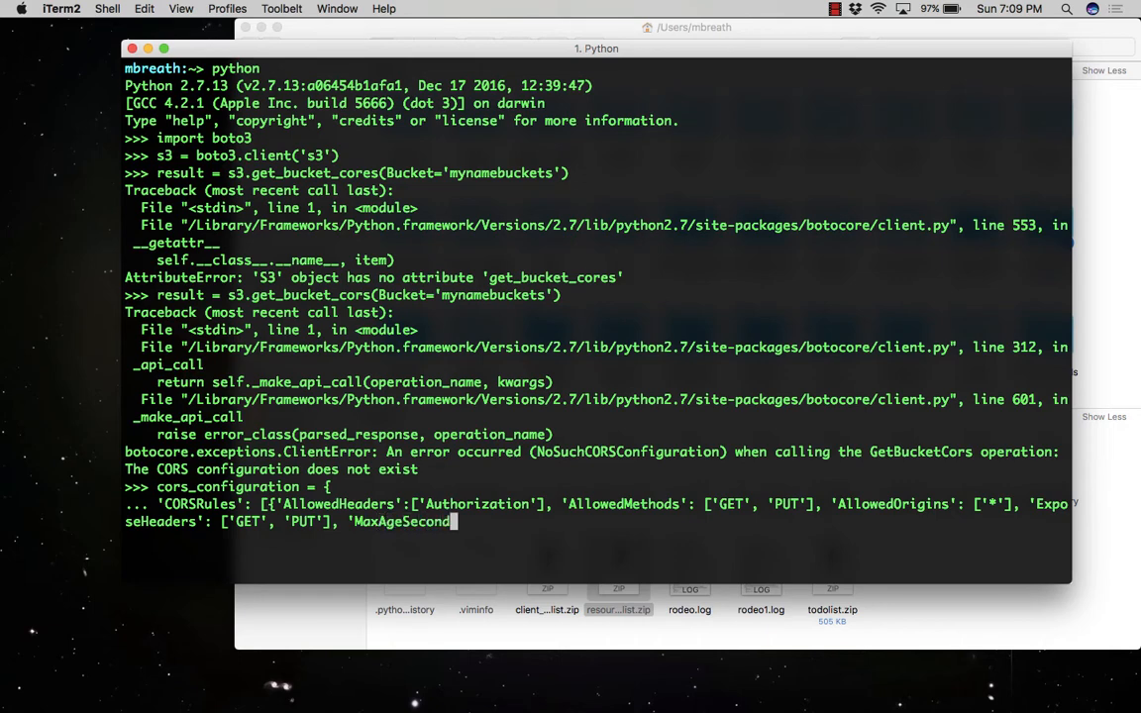
{"action": "type", "text": ":"}
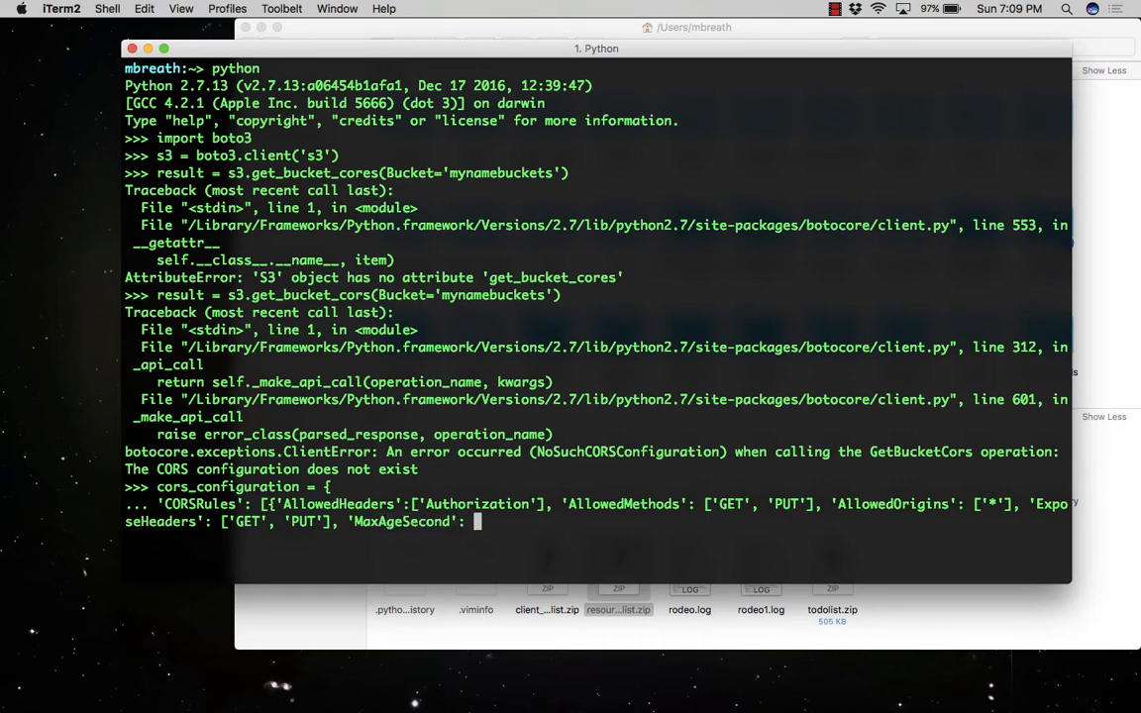
{"action": "type", "text": "3000"}
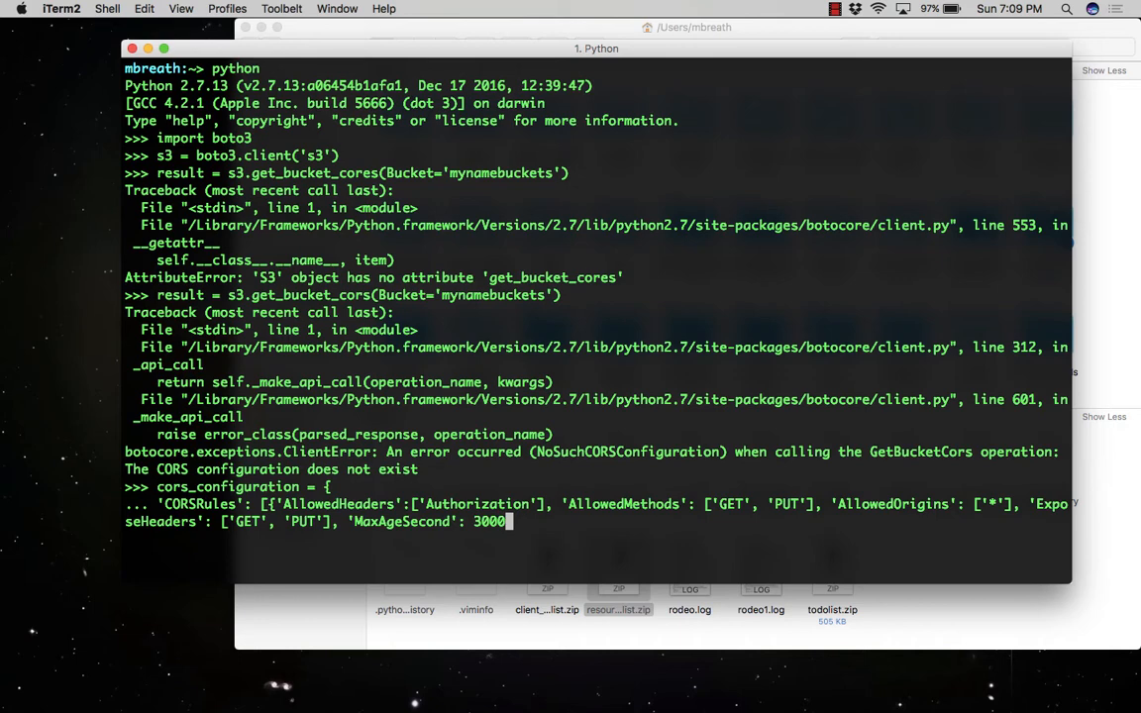
{"action": "type", "text": "}"}
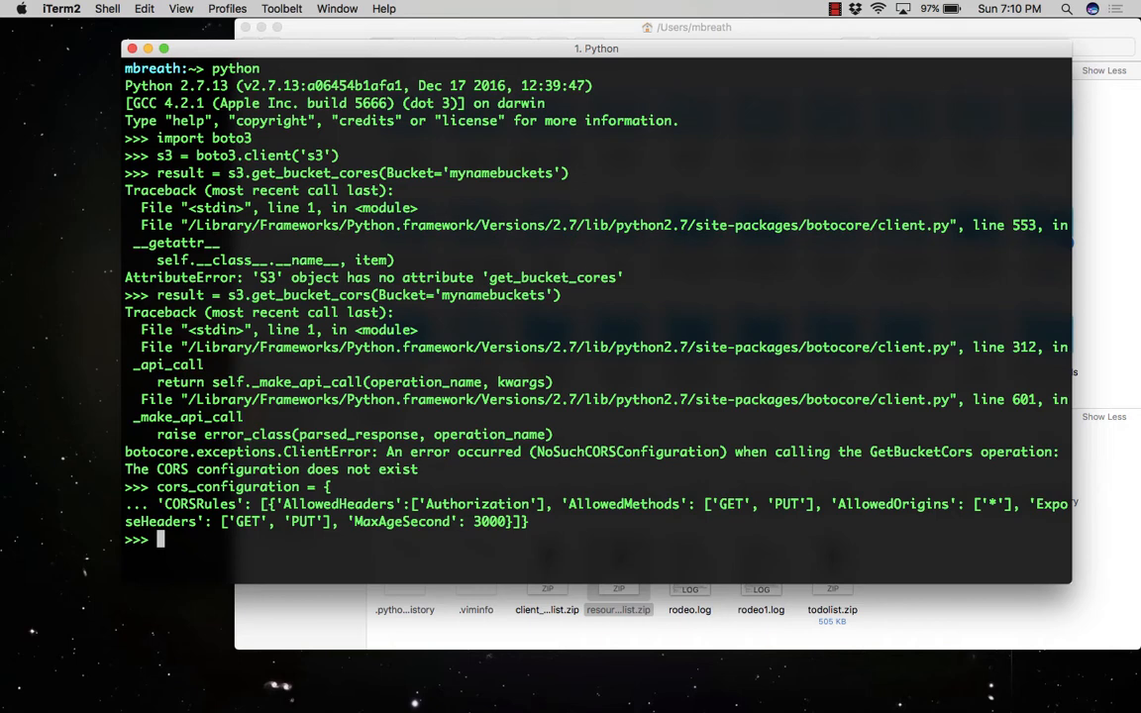
Step: Write s3.put_bucket_cors(Bucket='mynamebuckets', CORSConfiguration=cors_configuration)
{"action": "type", "text": "s3.pu"}
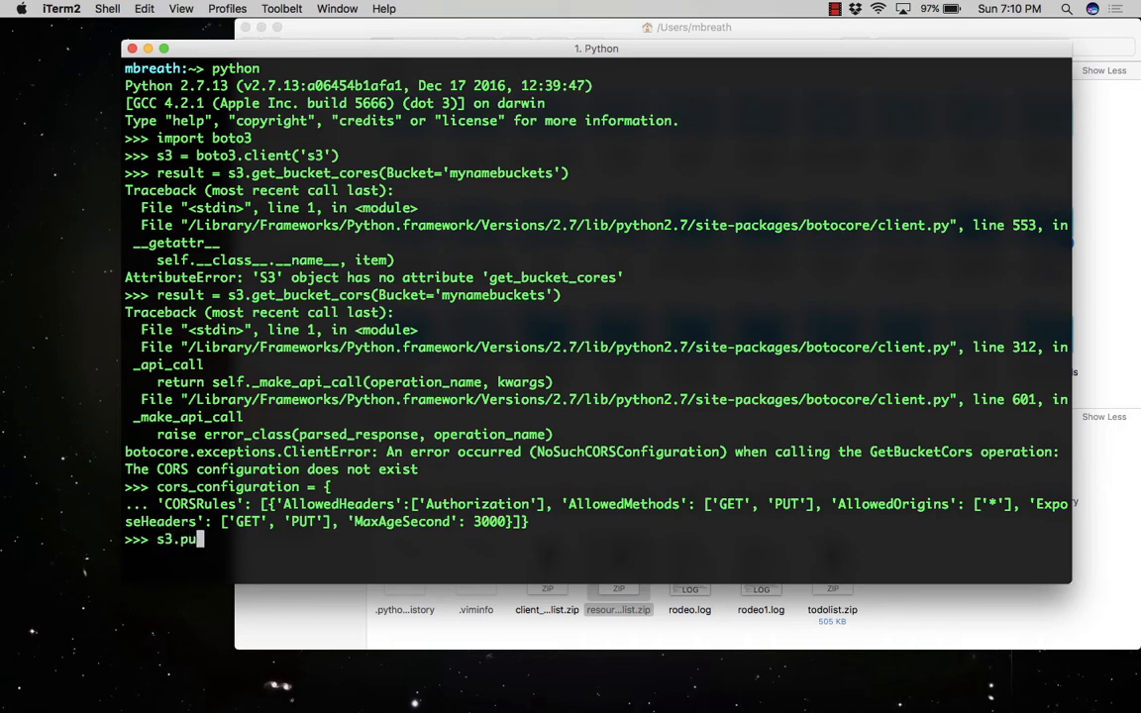
{"action": "type", "text": "t_buce"}
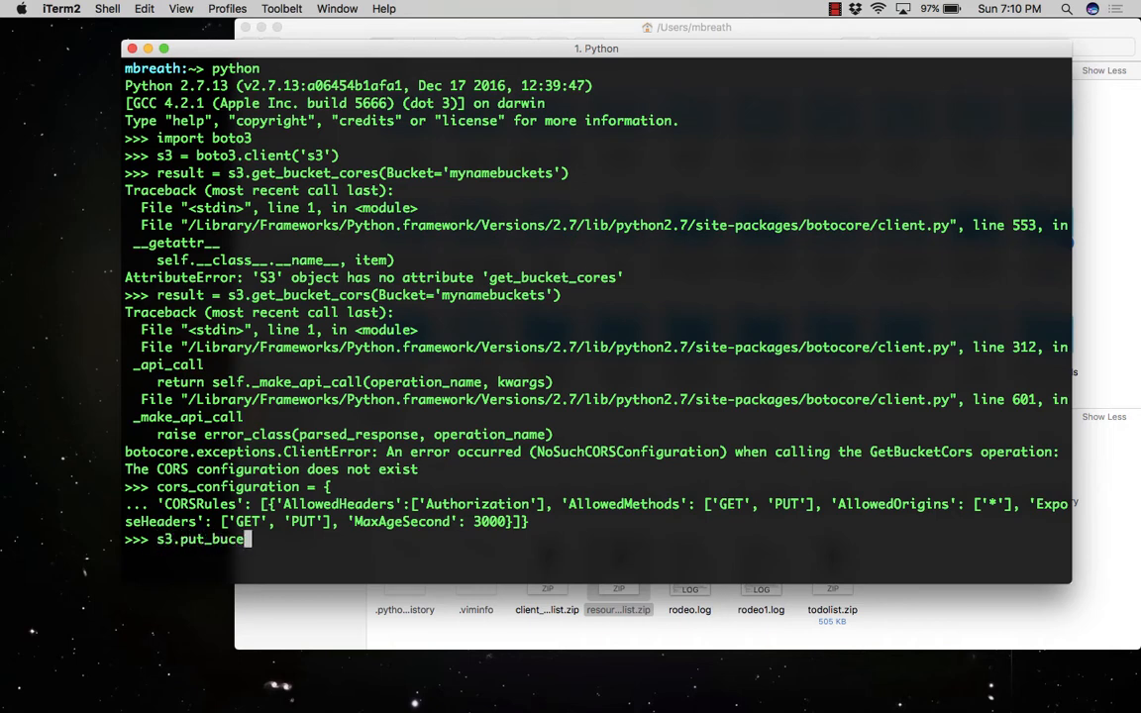
{"action": "type", "text": "t_cors"}
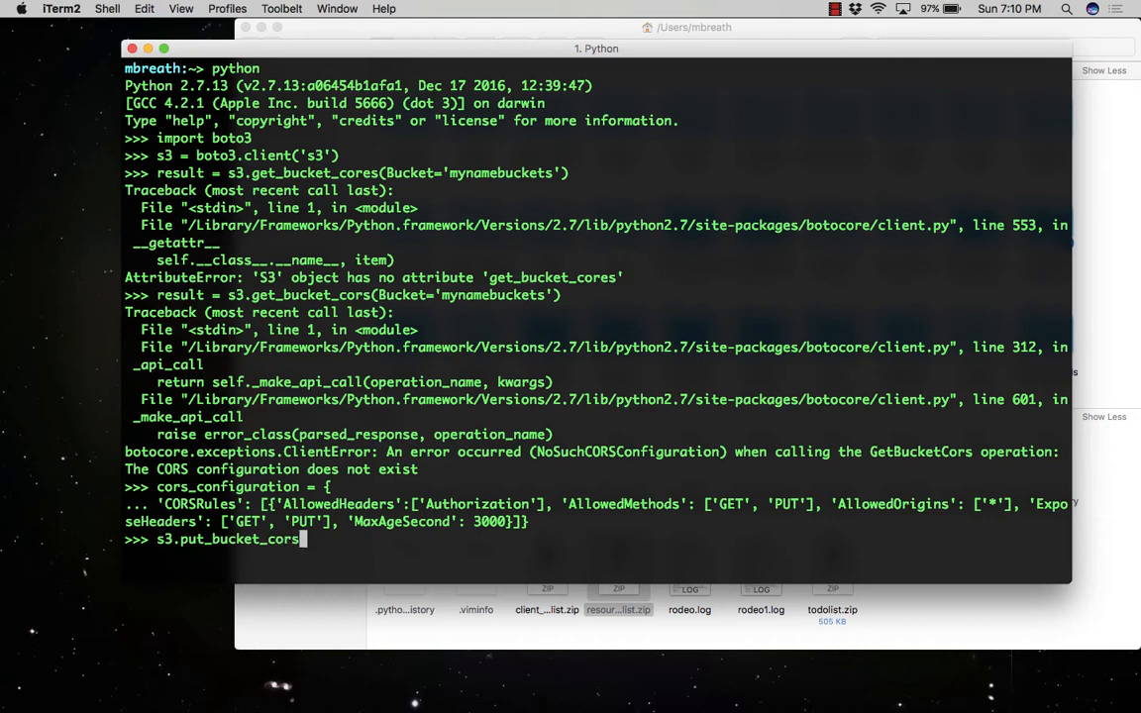
{"action": "type", "text": "(Bucke"}
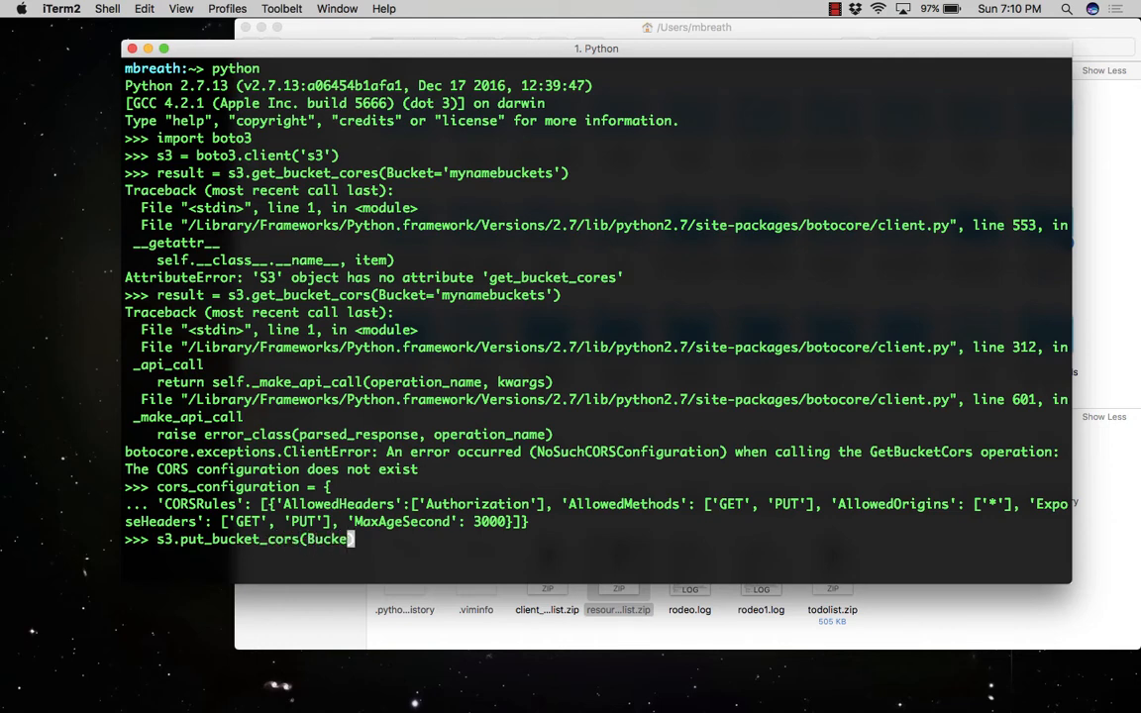
{"action": "type", "text": "='"}
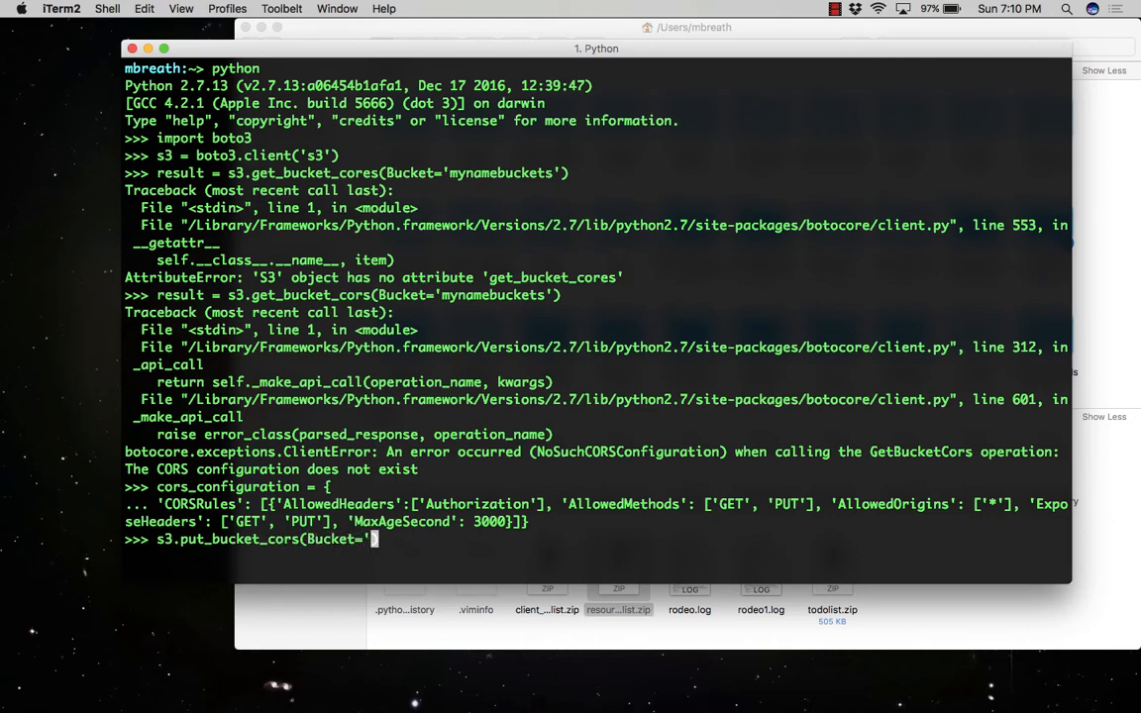
{"action": "type", "text": "mynamebuckets"}
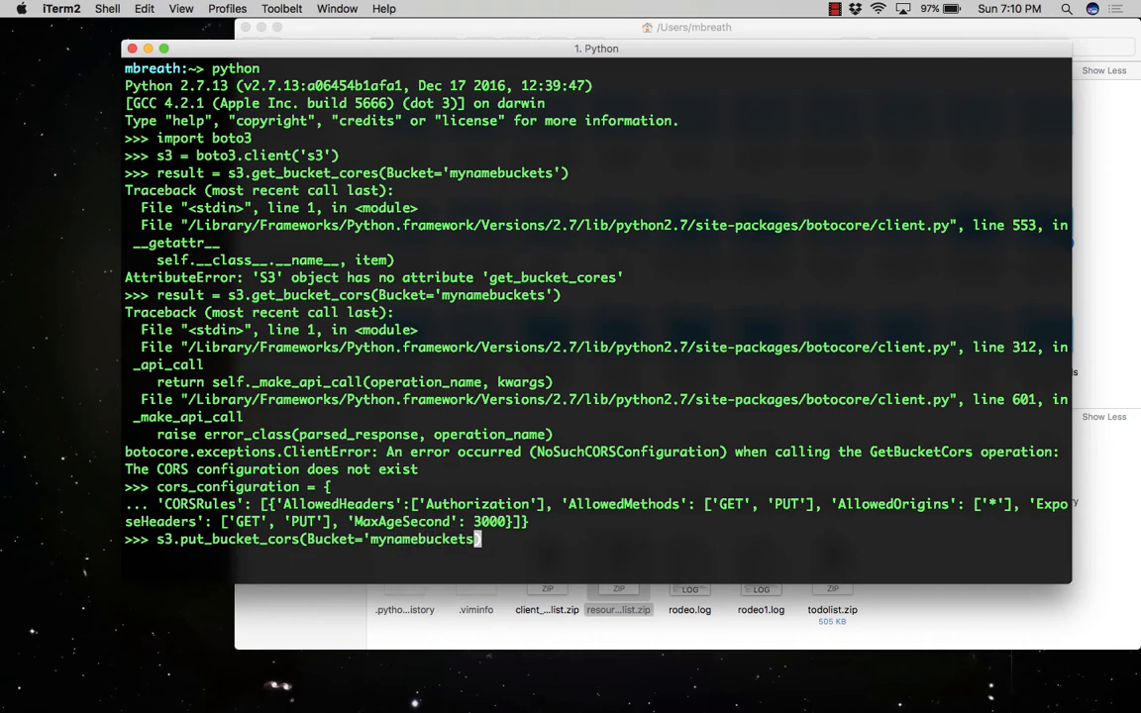
{"action": "type", "text": ", CORS"}
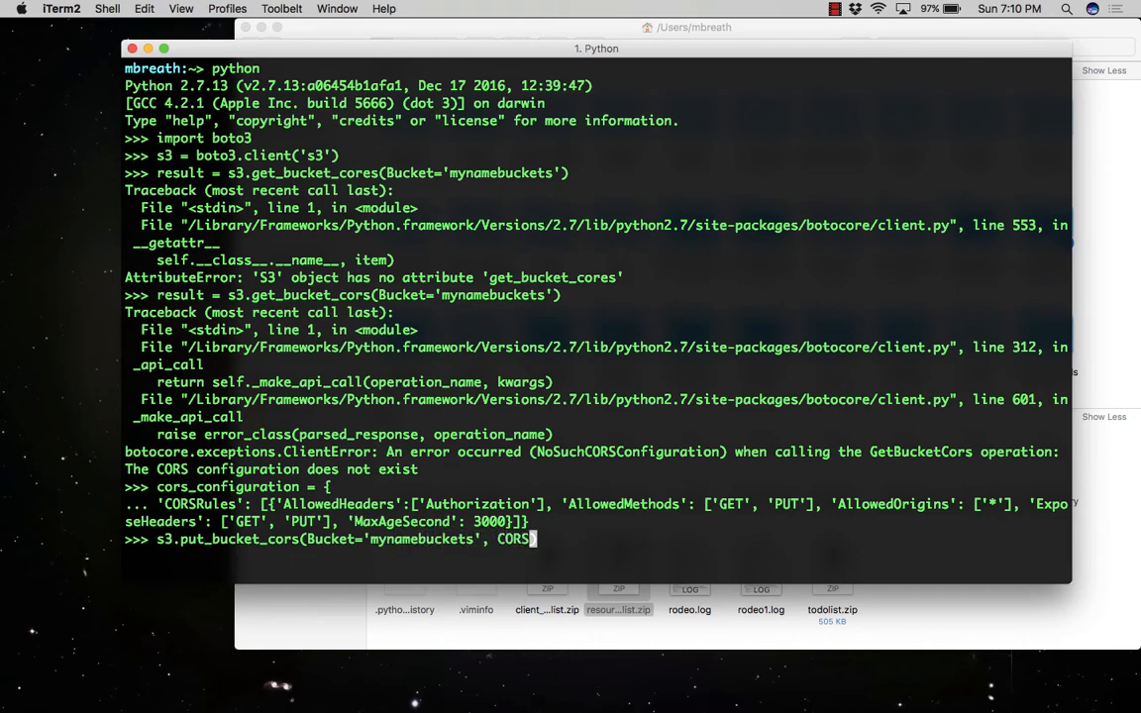
{"action": "type", "text": "Configuration"}
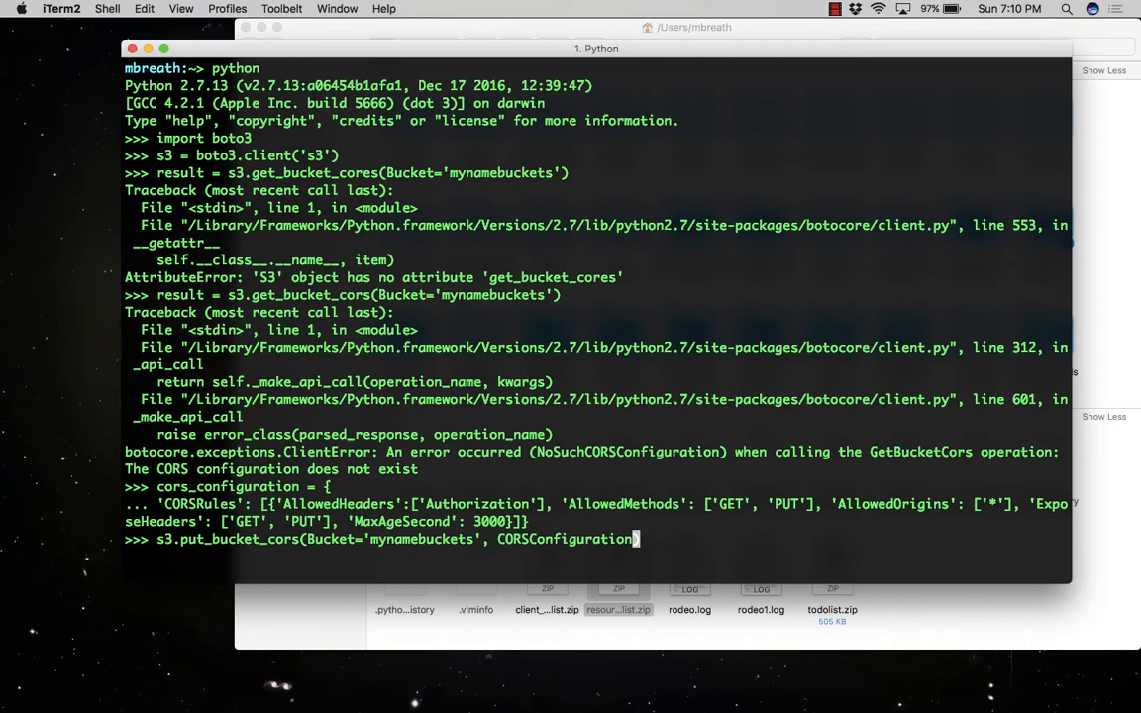
{"action": "type", "text": "cors_"}
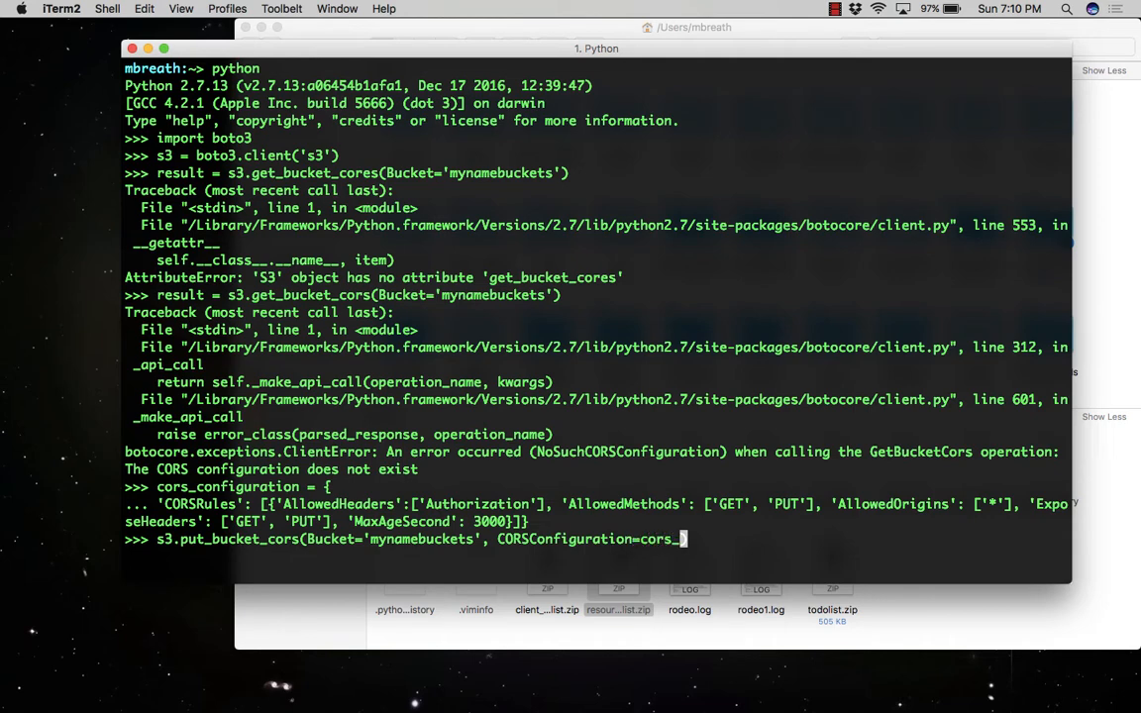
{"action": "type", "text": "configuration"}
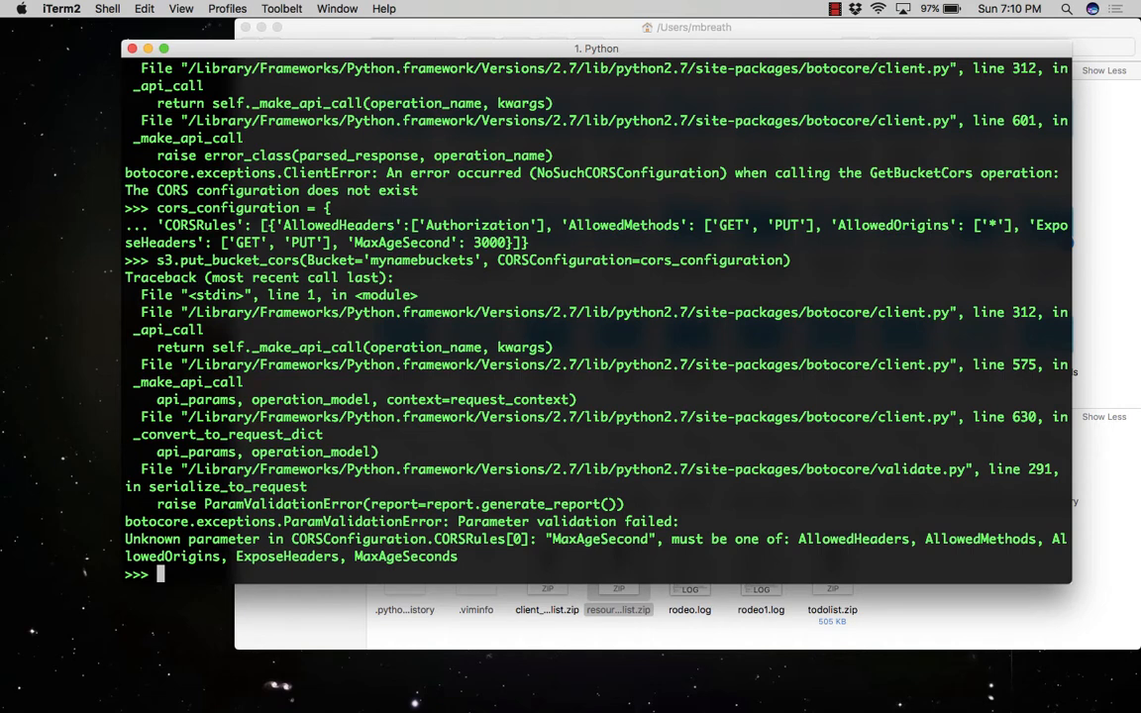
Step: Select the earlier CORS dict text in the terminal to copy it for correction
{"action": "double_click", "coordinate": [424, 259]}
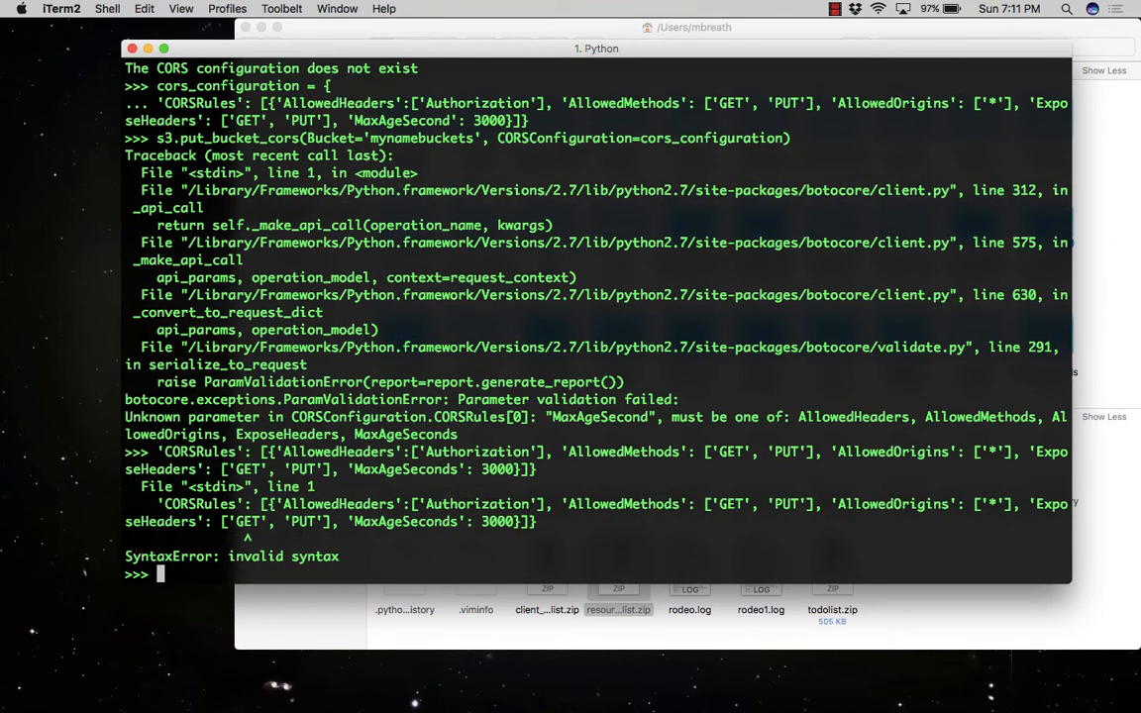
{"action": "mouse_move", "coordinate": [602, 523]}
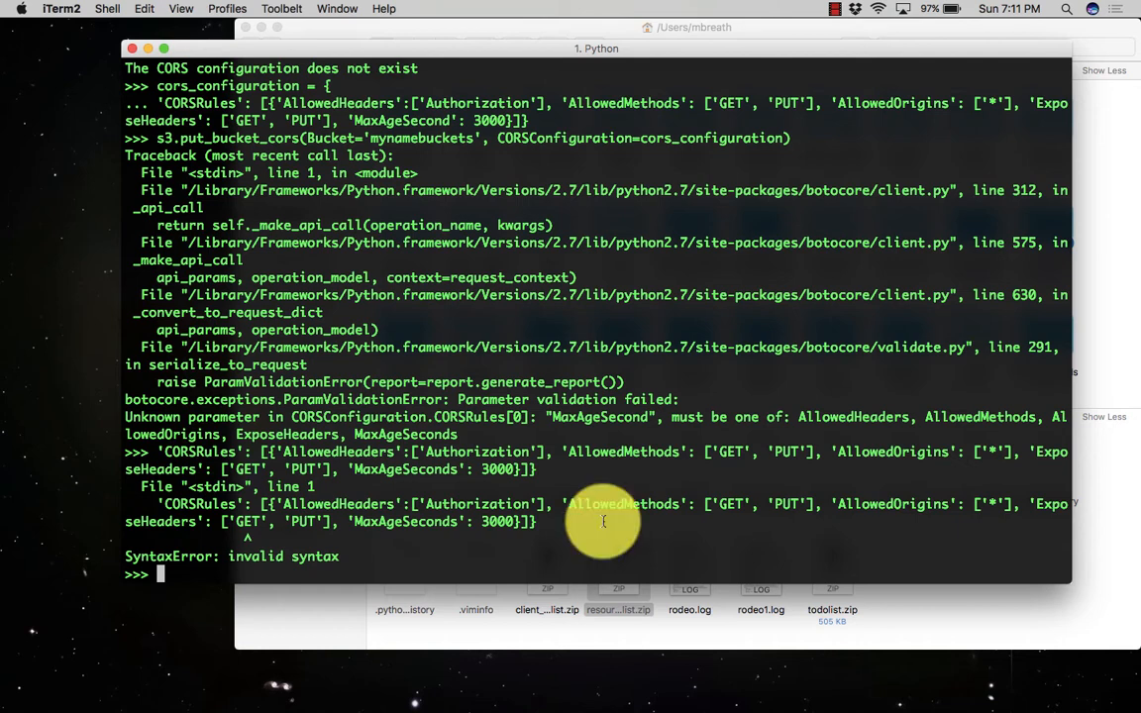
{"action": "mouse_move", "coordinate": [472, 485]}
{"action": "type", "text": "s3.put_bucket_cors(Bucket='mynamebuckets', CORSConfiguration=cors_configuration)"}
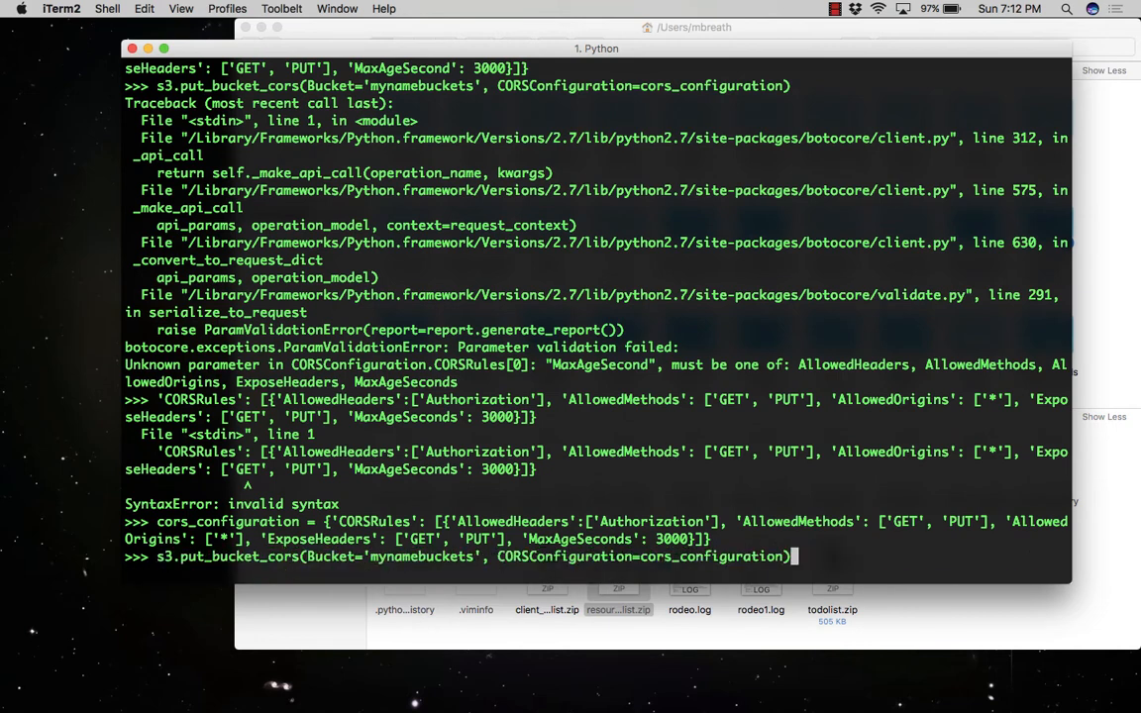
Step: Run the corrected put_bucket_cors, then fetch get_bucket_cors on mynamebuckets and print the result
{"action": "key", "text": "Return"}
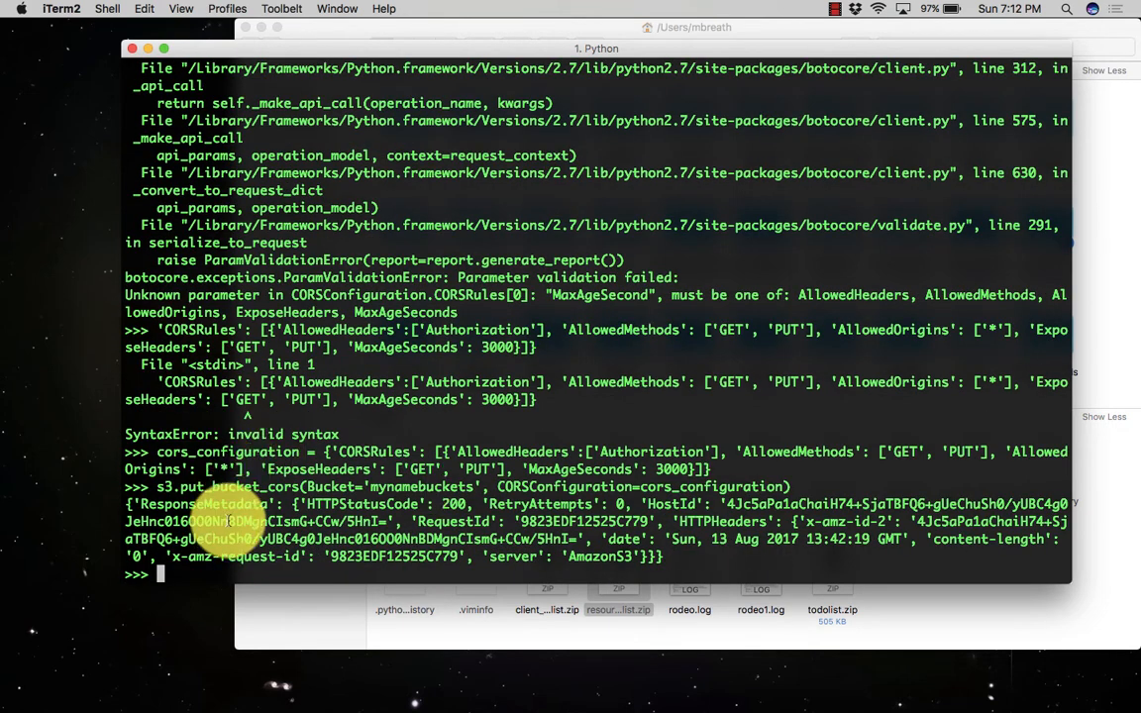
{"action": "mouse_move", "coordinate": [386, 523]}
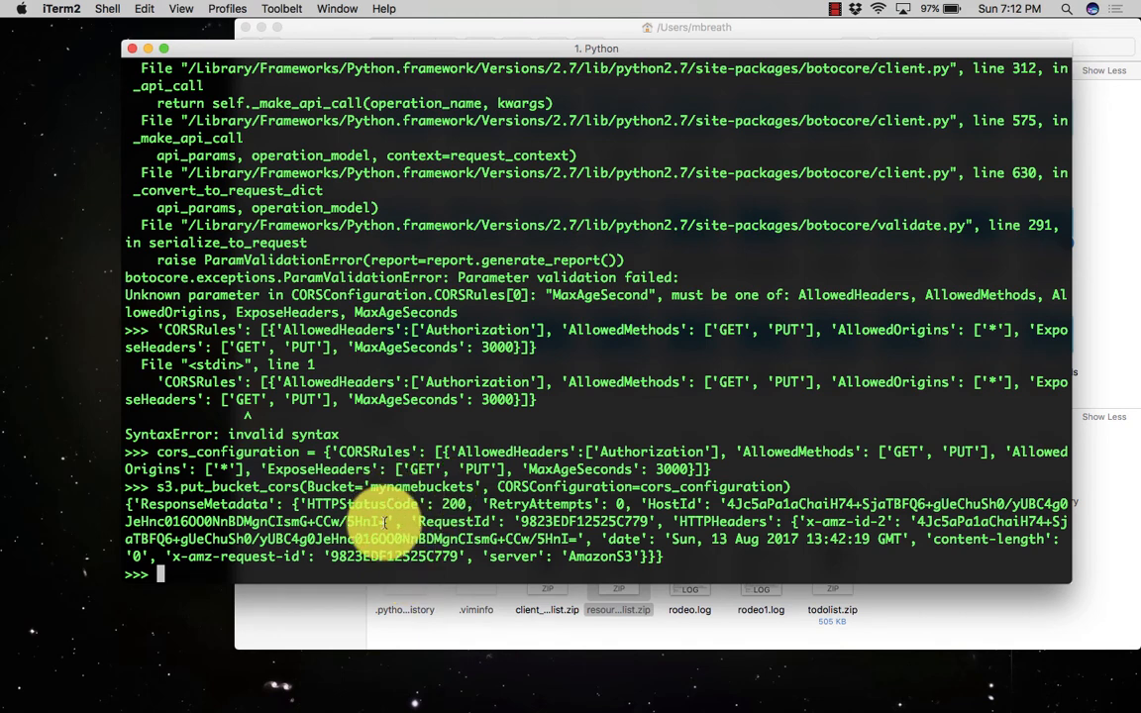
{"action": "type", "text": "res"}
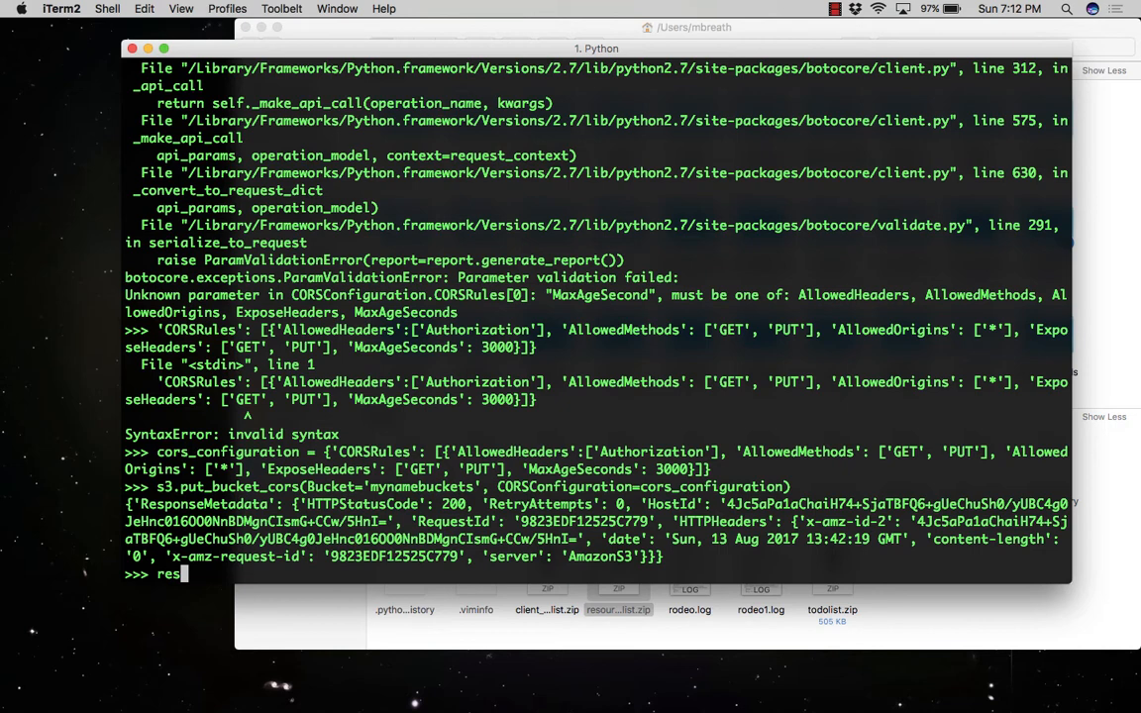
{"action": "type", "text": "ult ="}
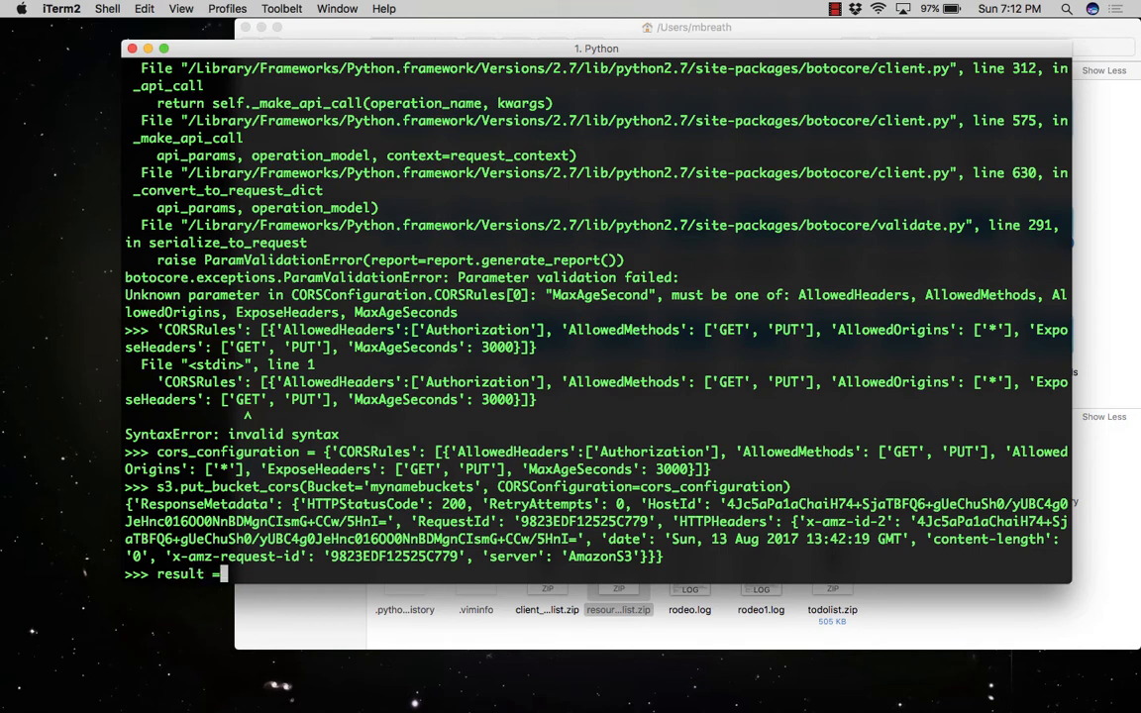
{"action": "type", "text": "s3.get_bucket"}
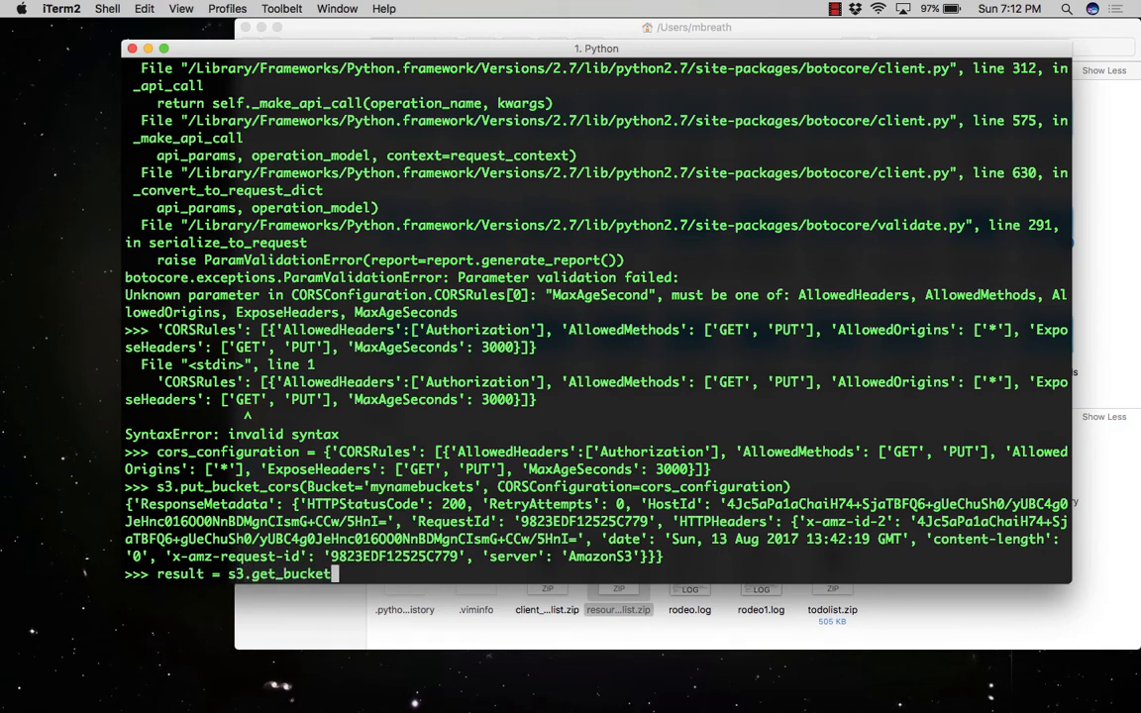
{"action": "type", "text": "_cors"}
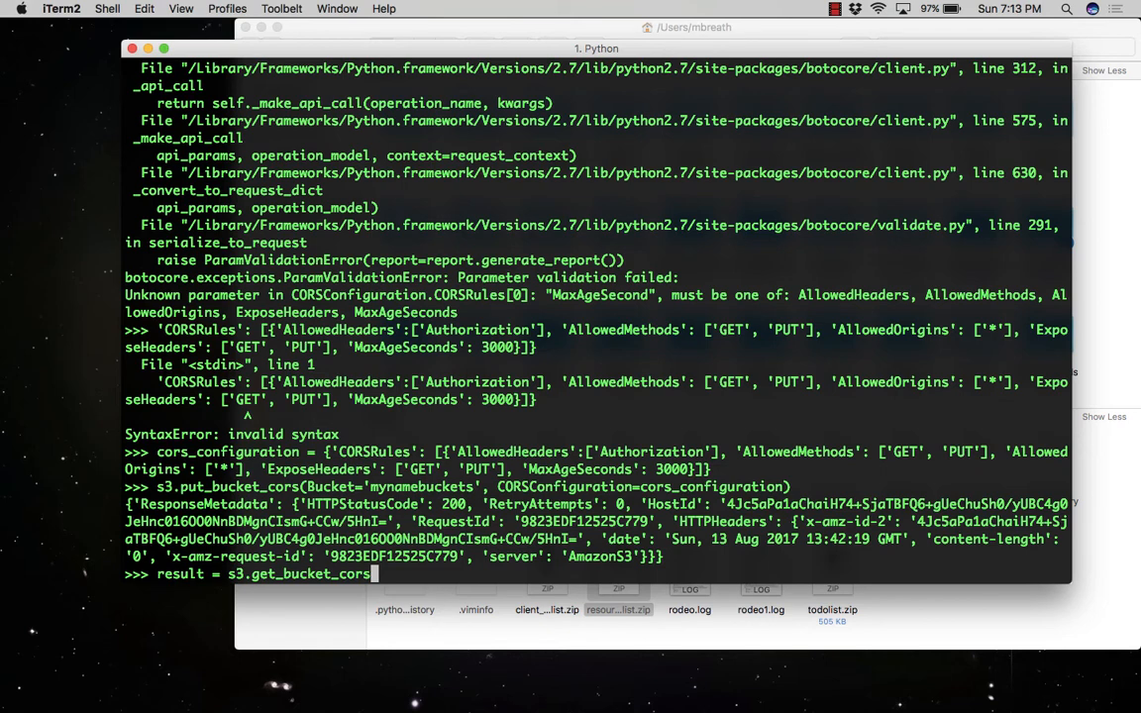
{"action": "type", "text": "(Bucket='"}
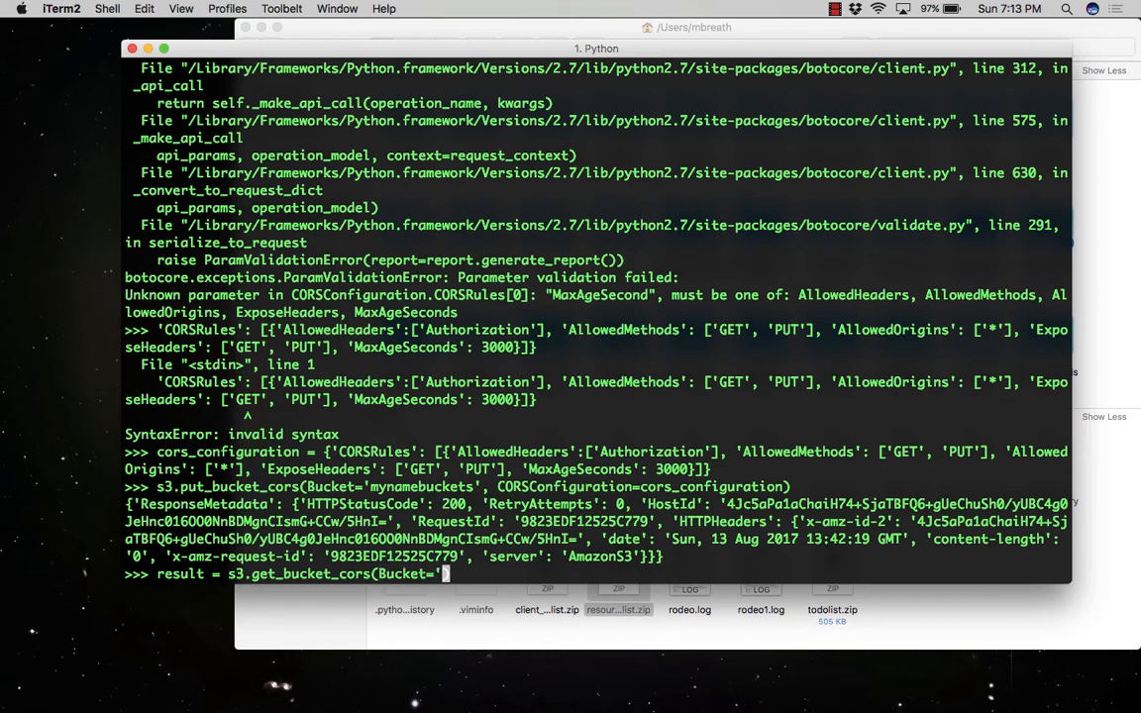
{"action": "type", "text": "mynamebuckets"}
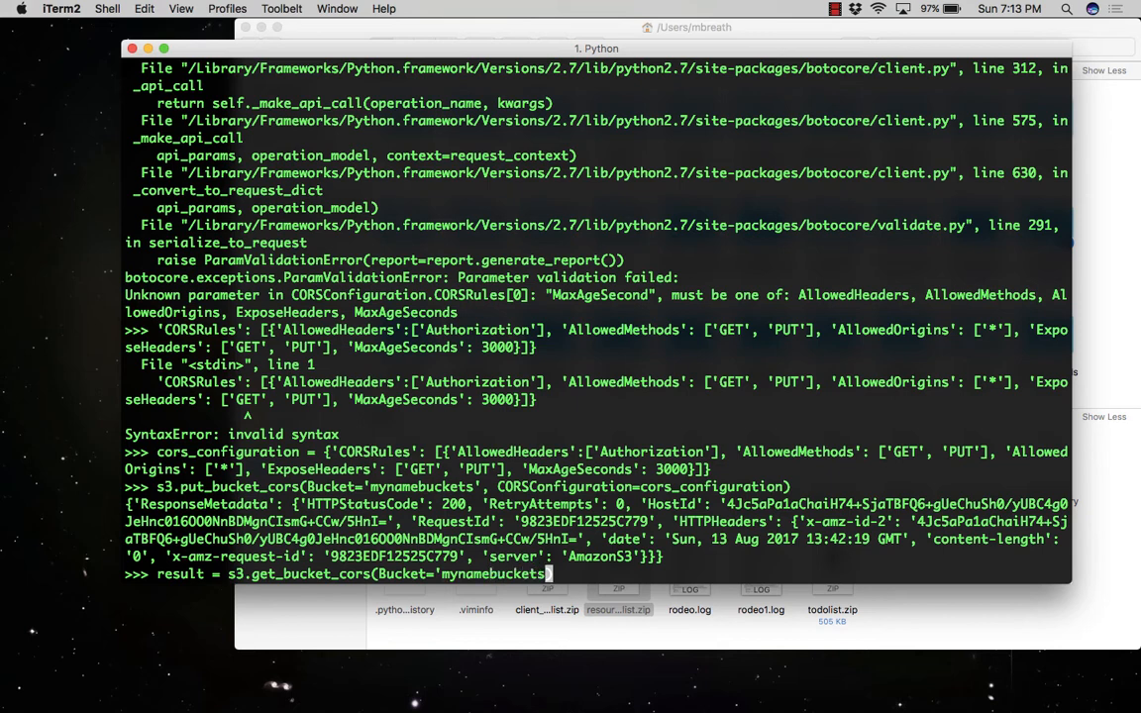
{"action": "type", "text": ")"}
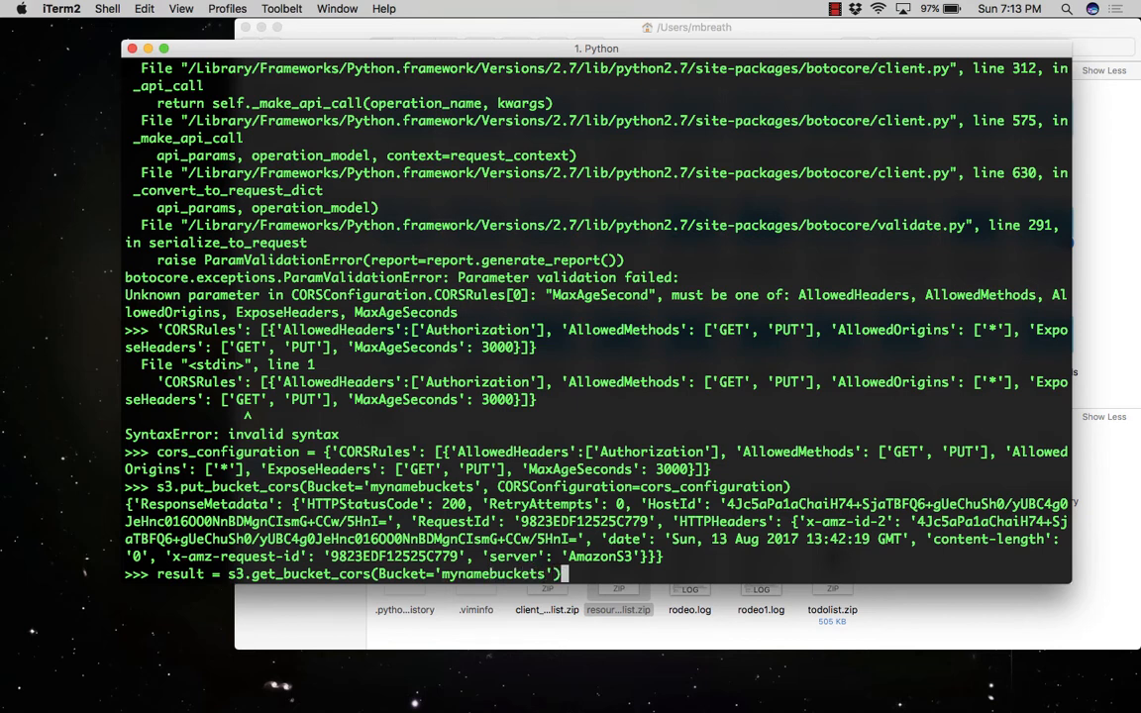
{"action": "type", "text": "print(result"}
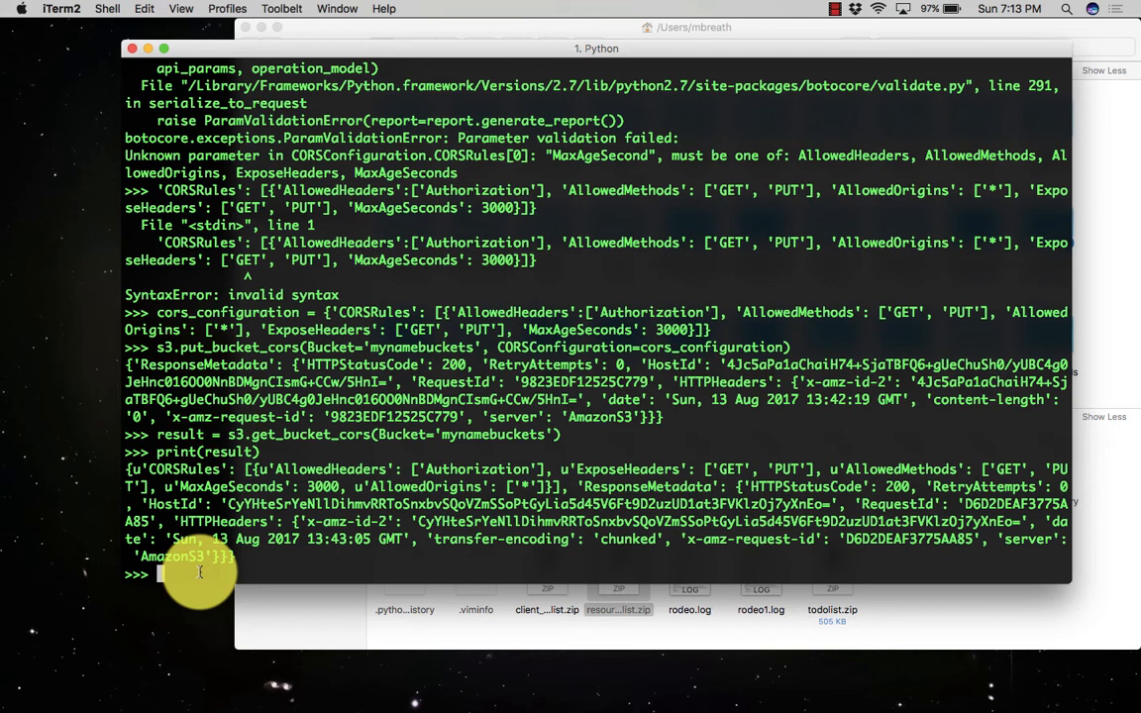
Step: Run result = s3.get_bucket_acl(Bucket='mynamebuckets') and print the ACL result
{"action": "type", "text": "result = s3.get"}
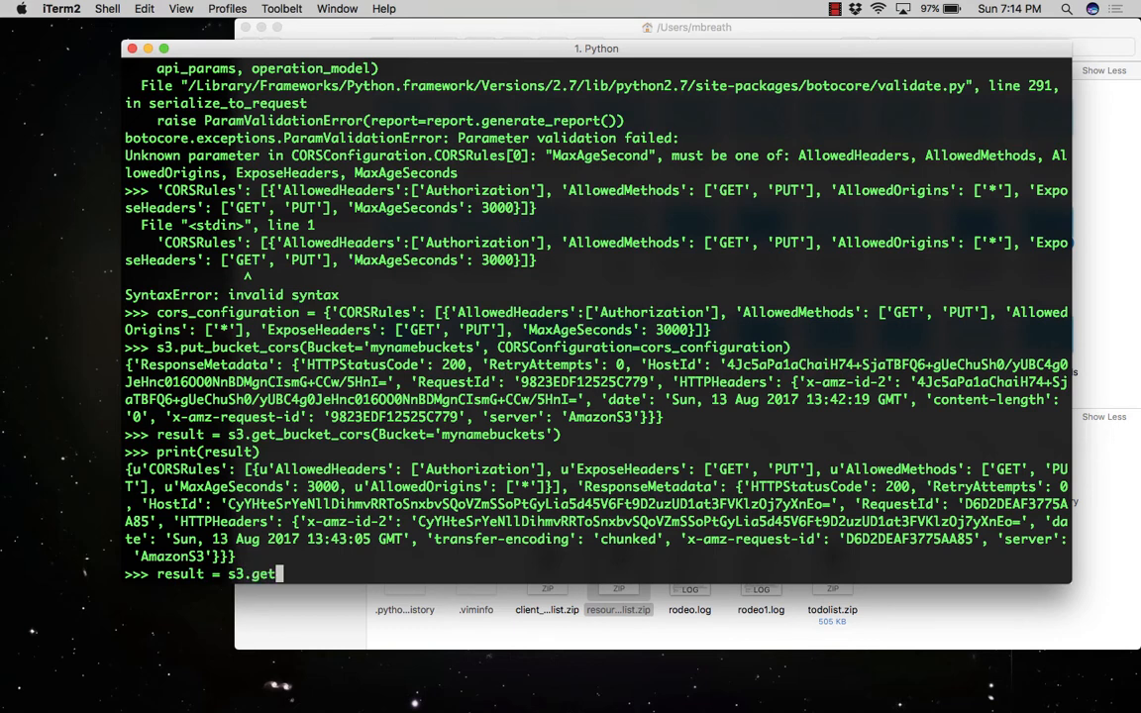
{"action": "type", "text": "_bucket"}
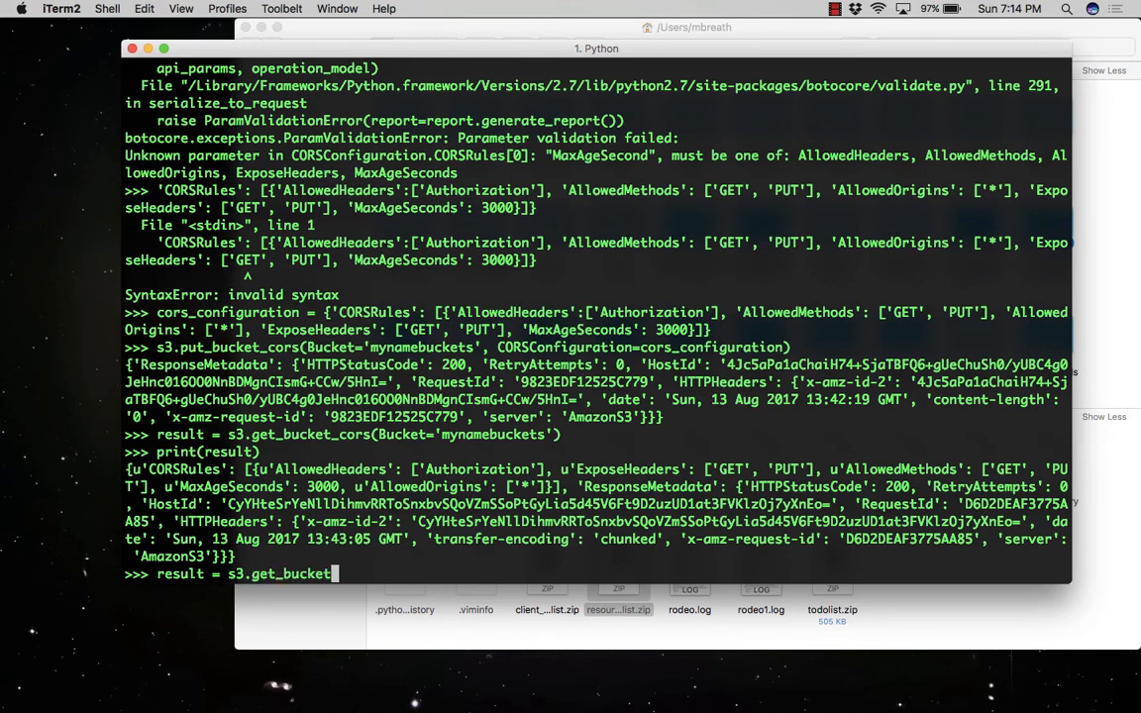
{"action": "type", "text": "_acl"}
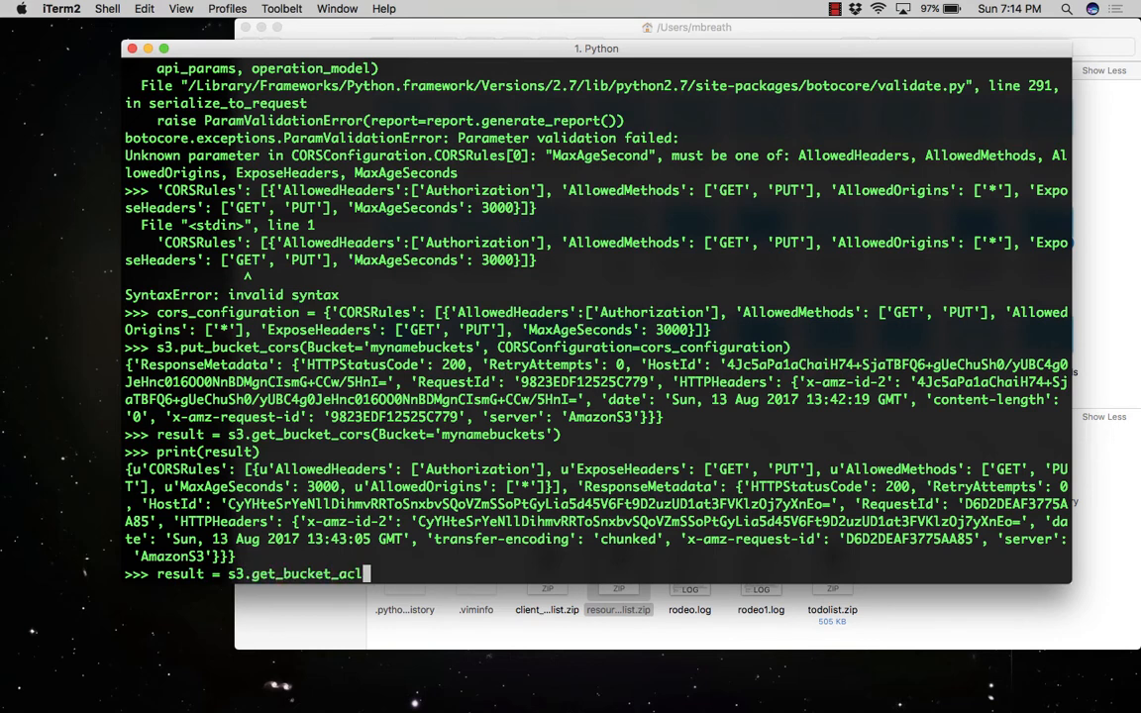
{"action": "type", "text": "(Bucket"}
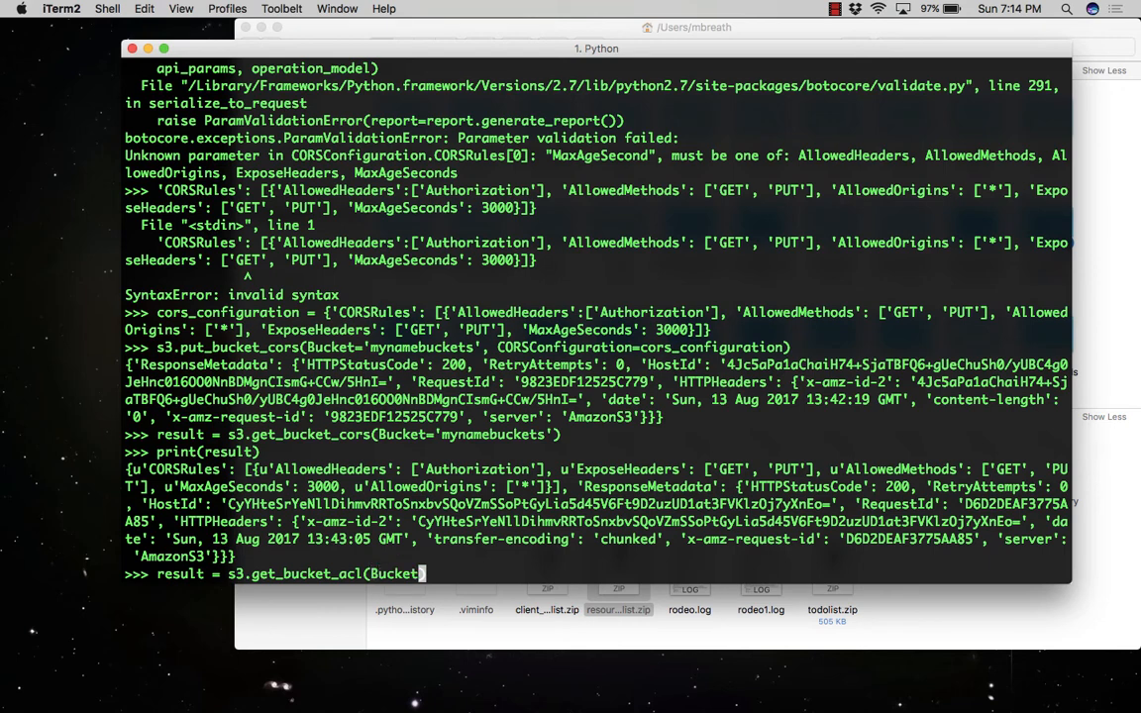
{"action": "type", "text": "'m"}
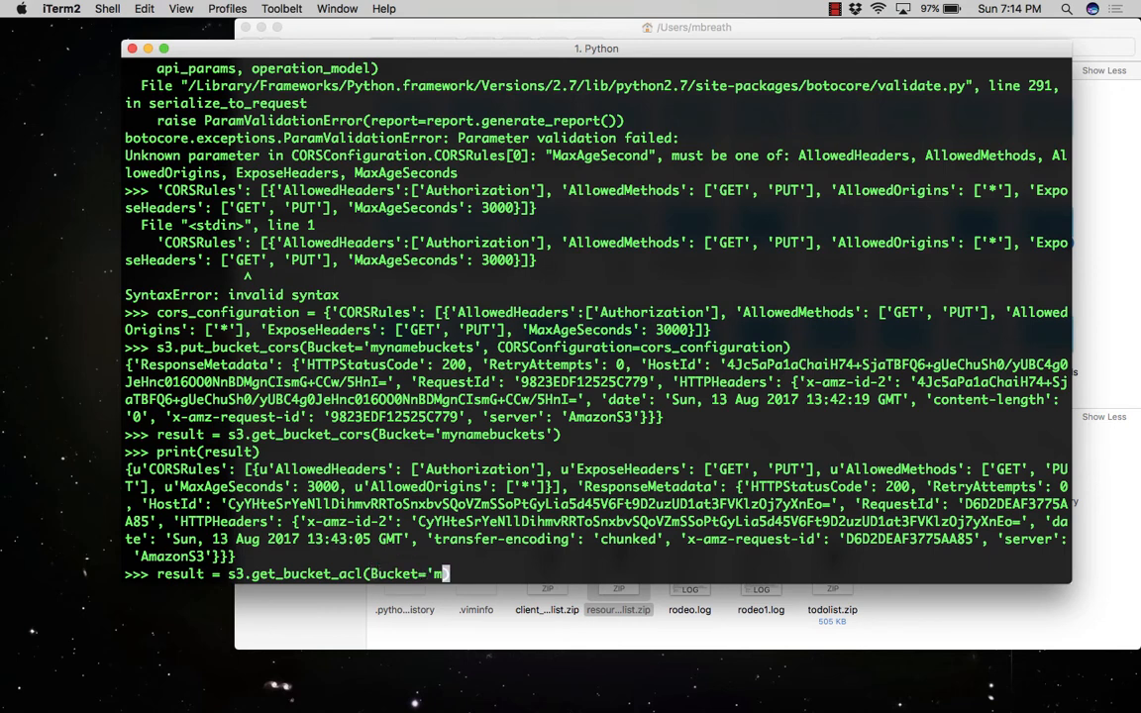
{"action": "type", "text": "ynamebuckets"}
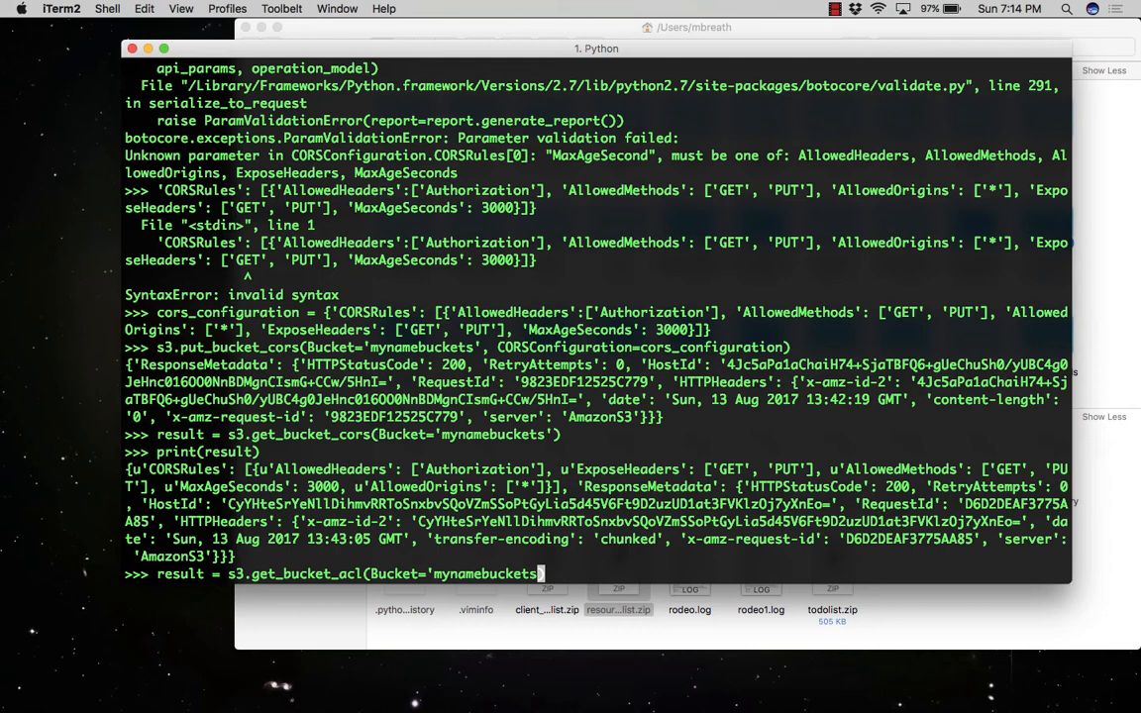
{"action": "type", "text": ")"}
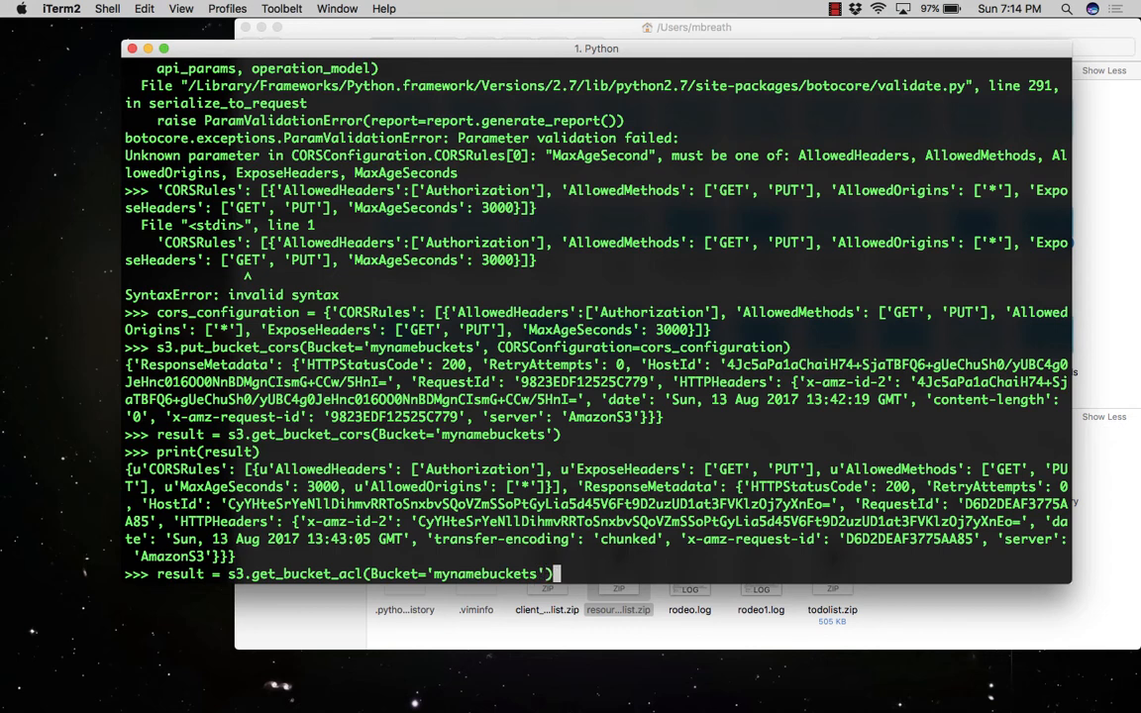
{"action": "key", "text": "Return"}
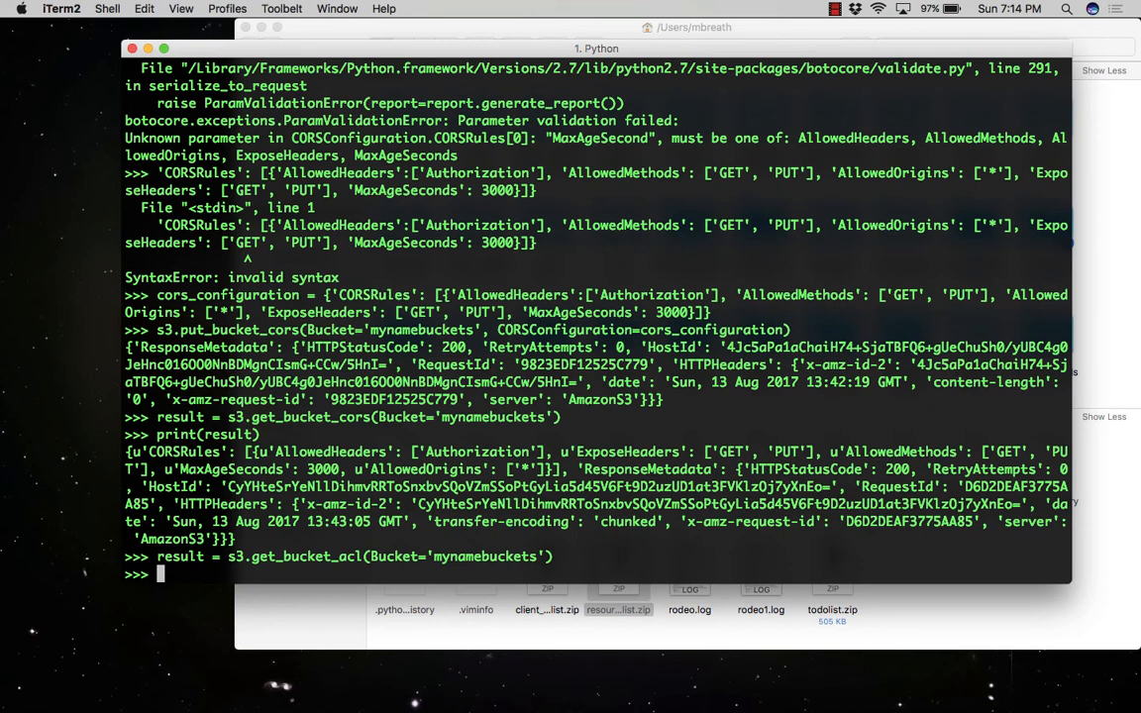
{"action": "type", "text": "print(result"}
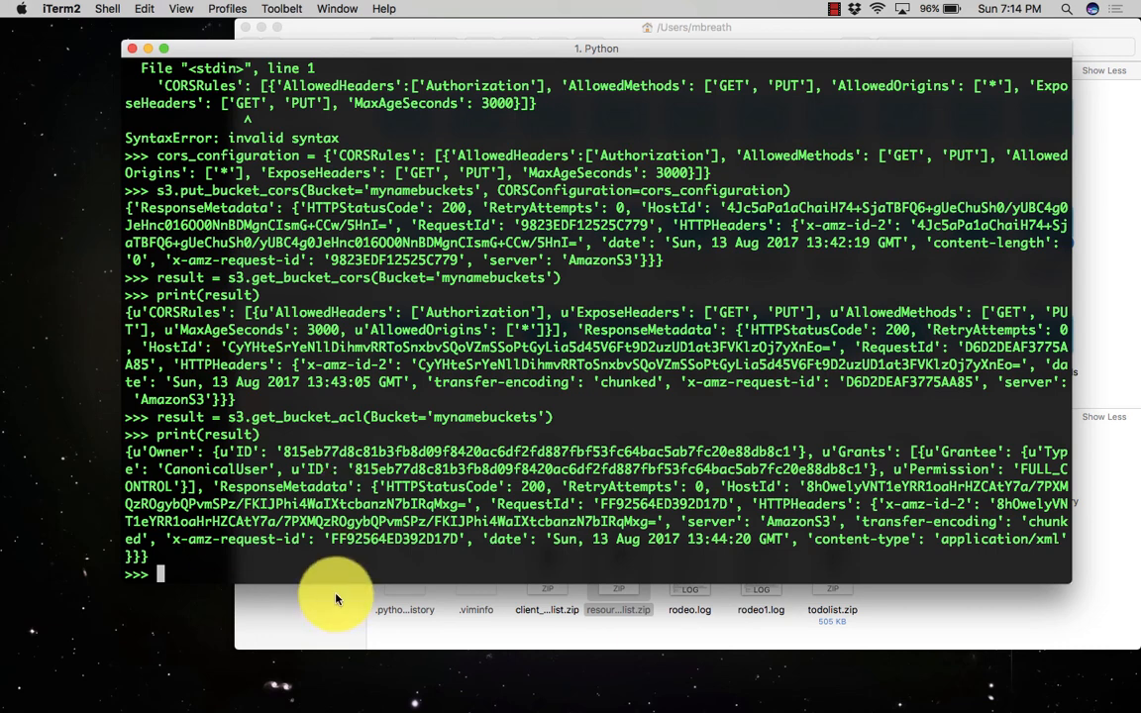
{"action": "mouse_move", "coordinate": [206, 562]}
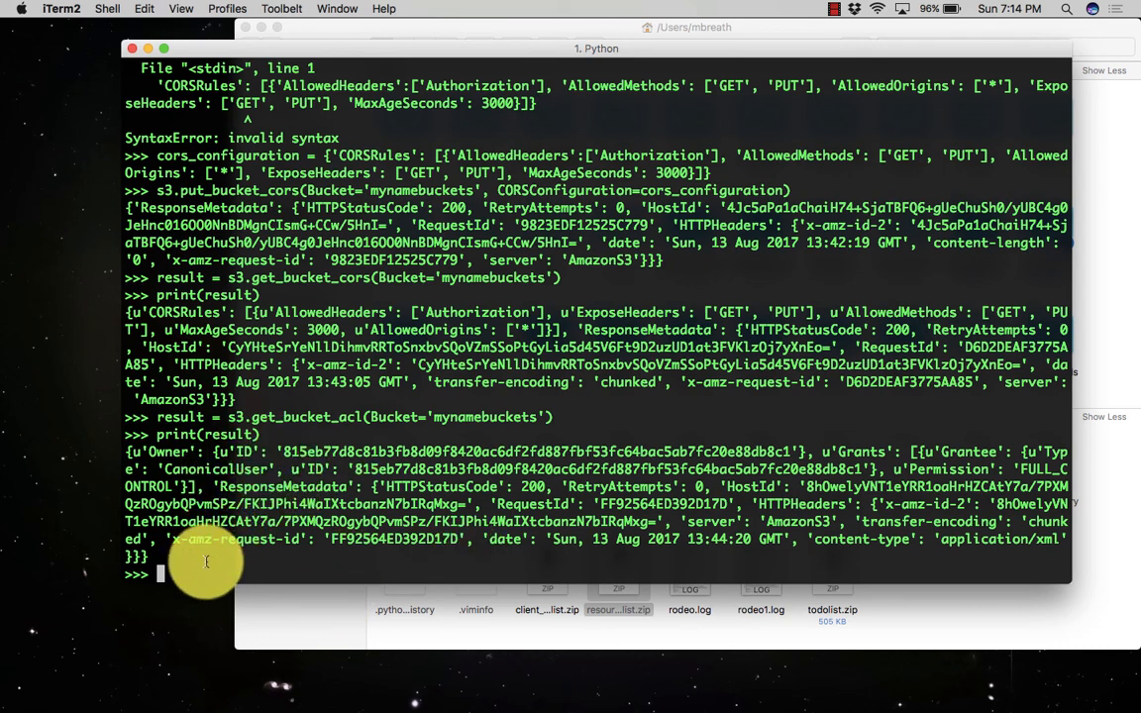